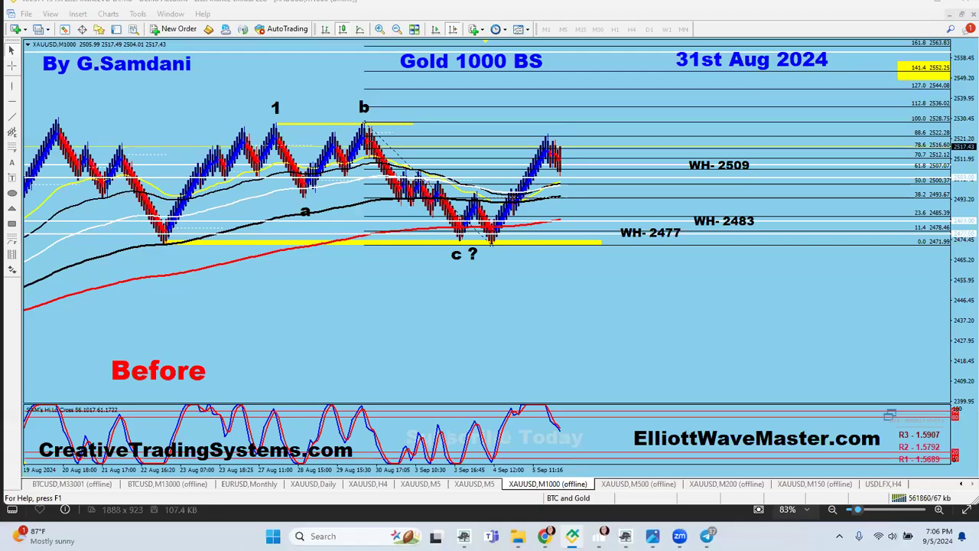
mouse_move(833, 61)
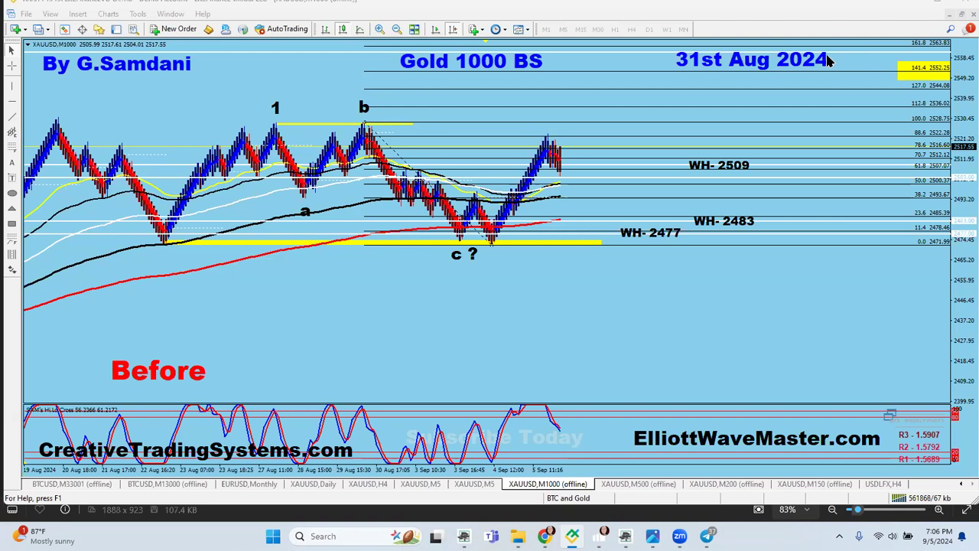
mouse_move(705, 249)
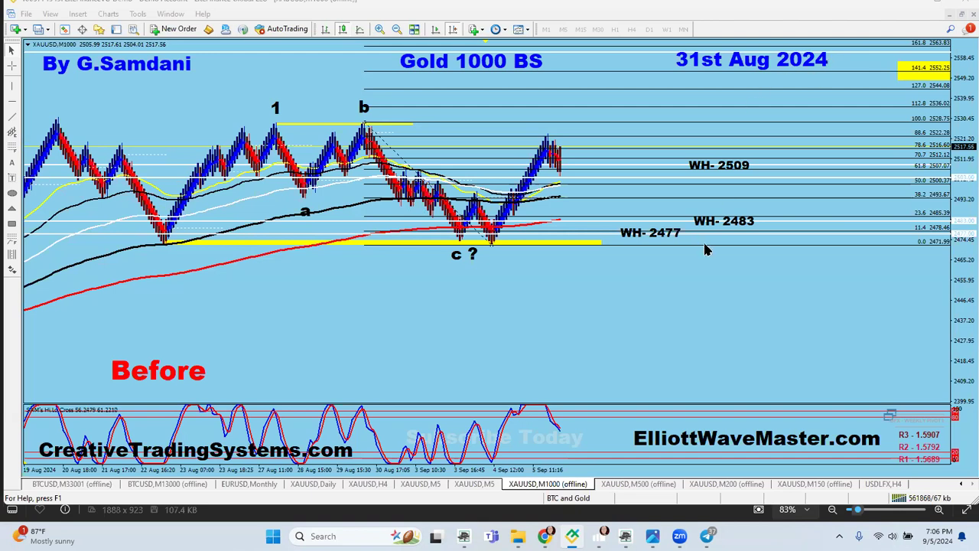
mouse_move(539, 297)
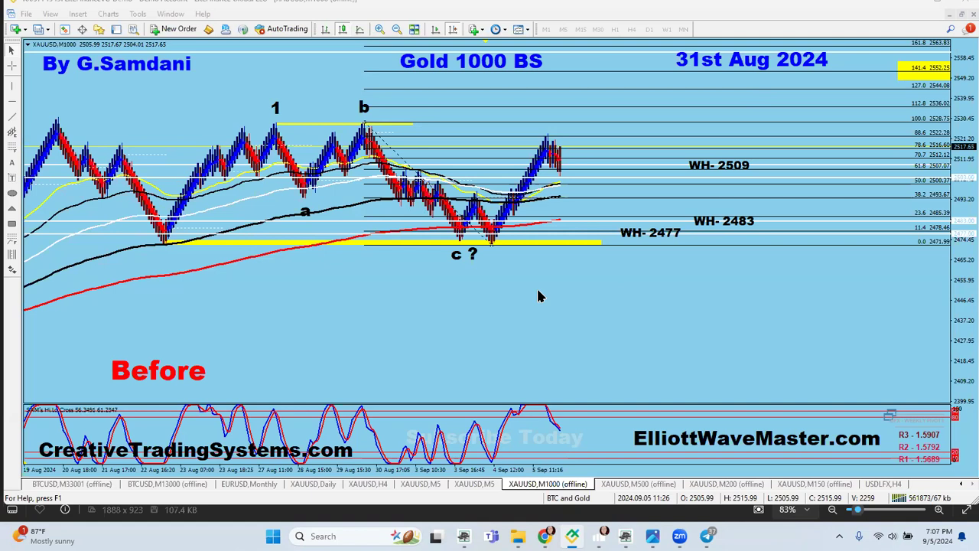
mouse_move(518, 333)
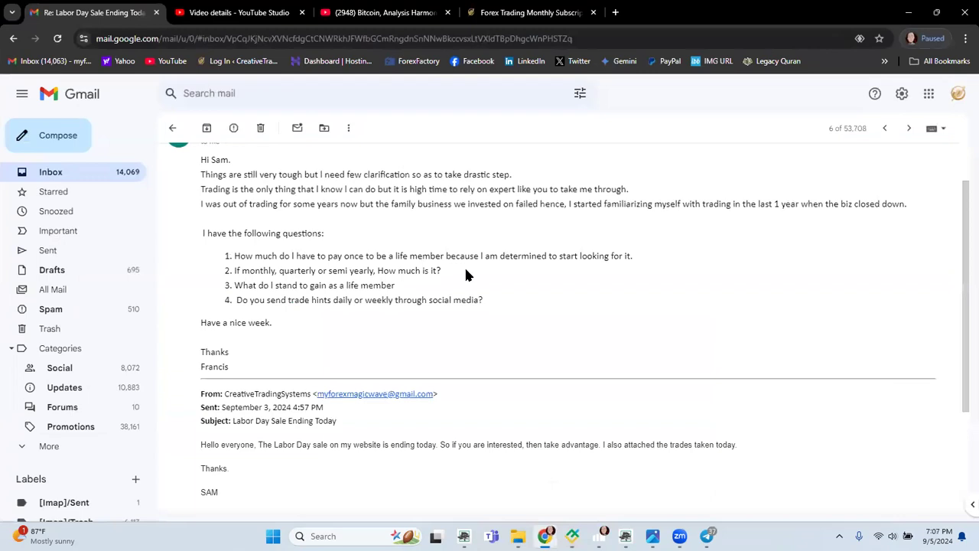
mouse_move(612, 297)
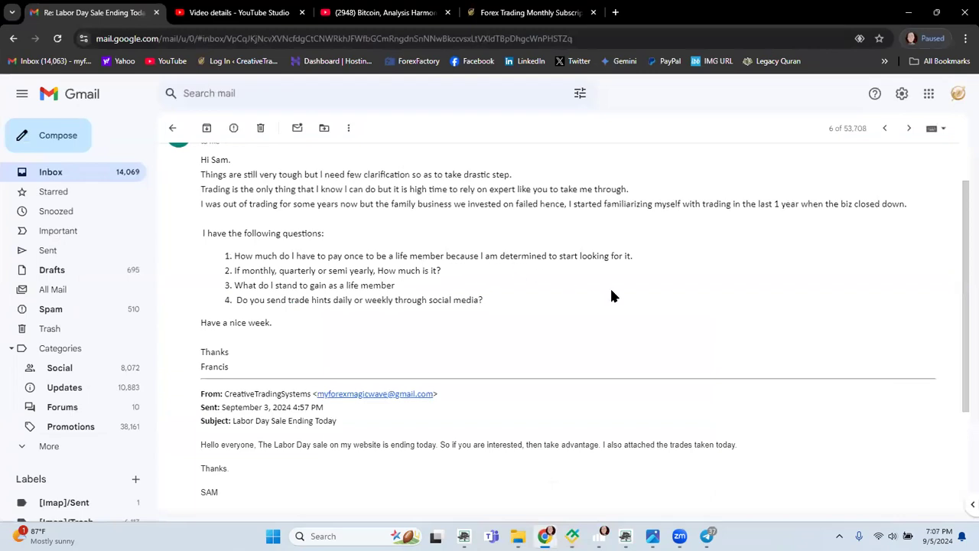
mouse_move(535, 315)
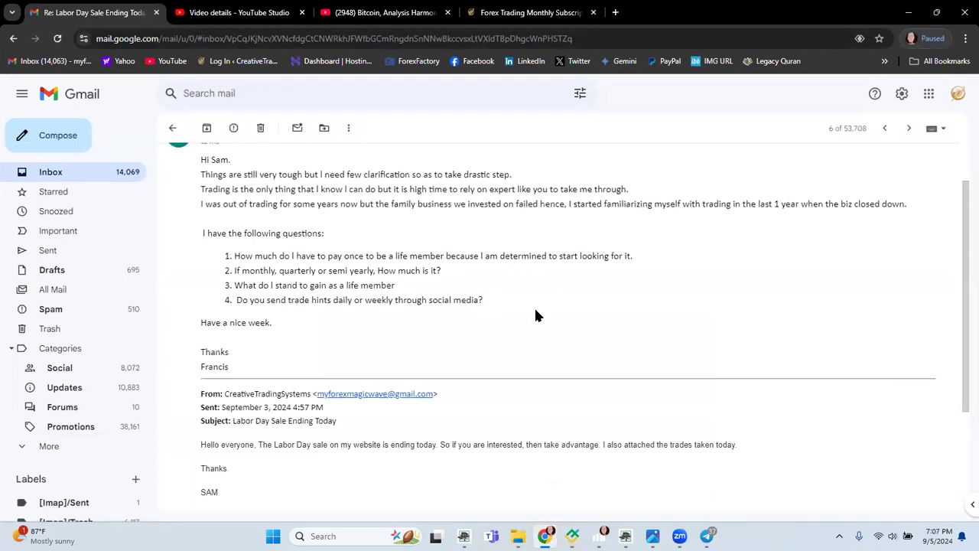
mouse_move(268, 279)
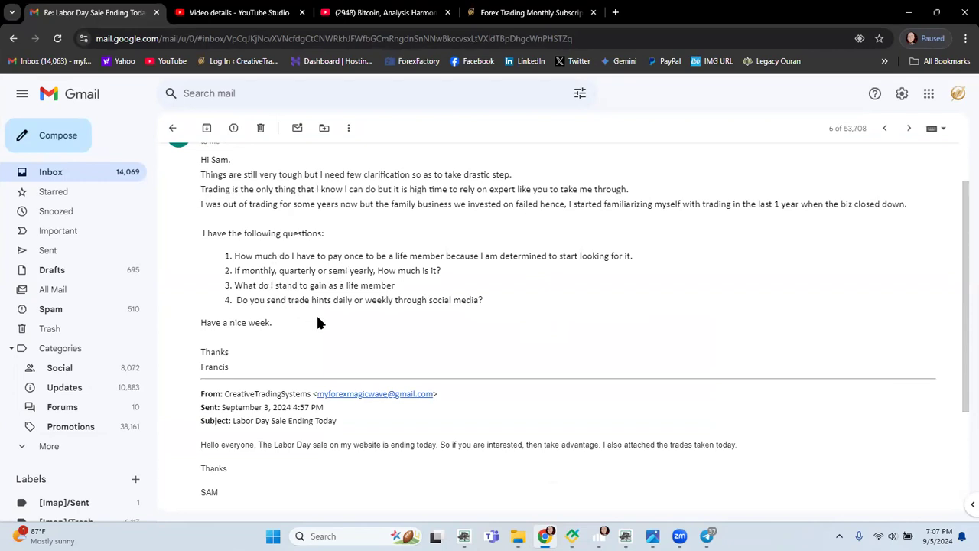
mouse_move(622, 300)
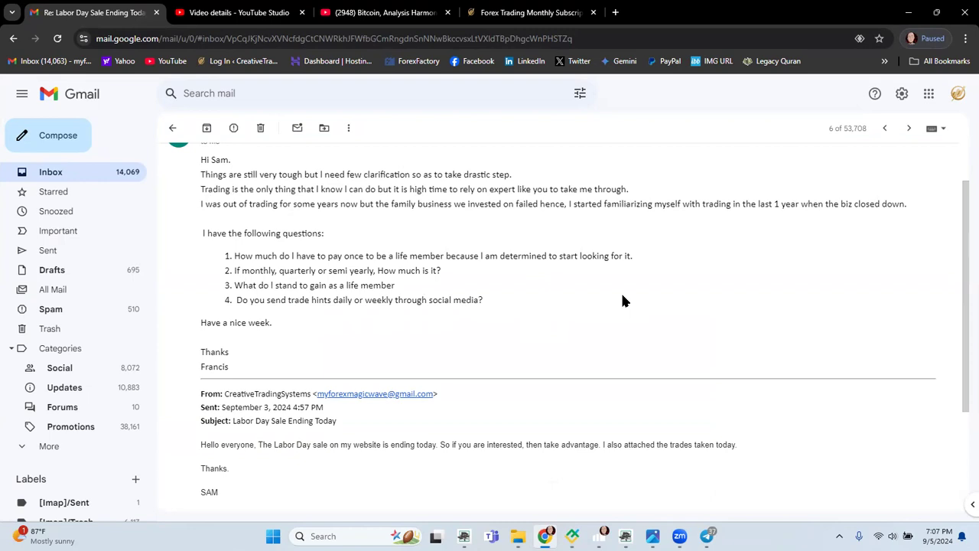
mouse_move(621, 306)
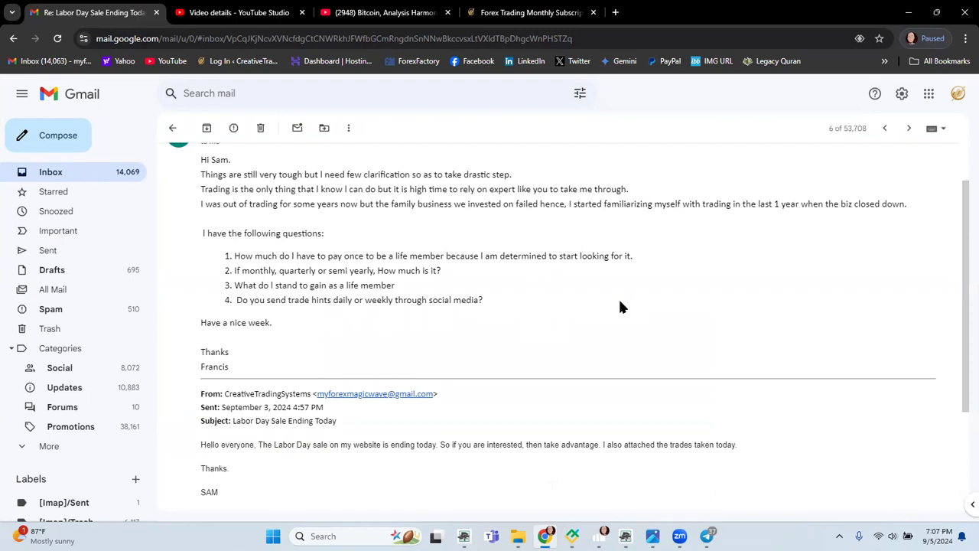
Step: Bring the subscription page's $697 Lifetime Membership and Combos section into view below the monthly plans
right_click(625, 306)
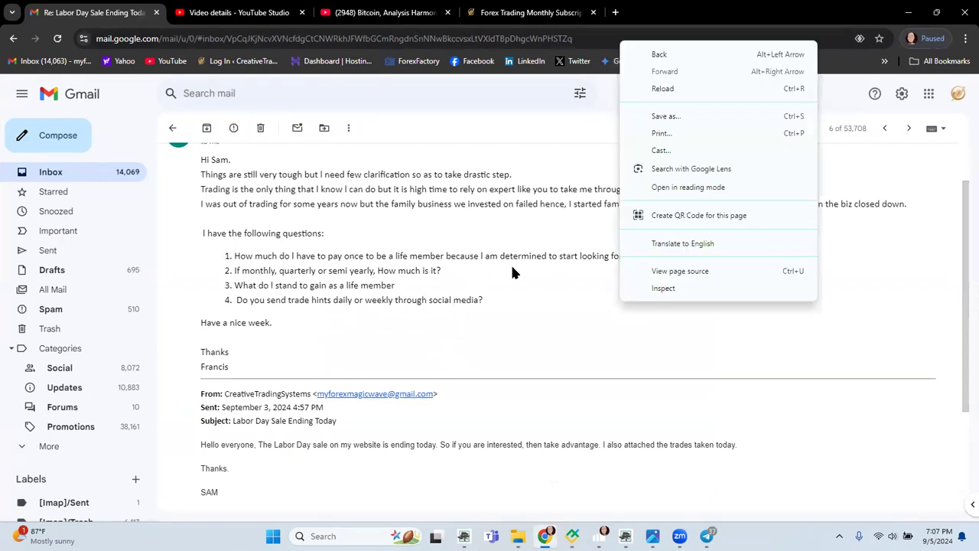
mouse_move(268, 314)
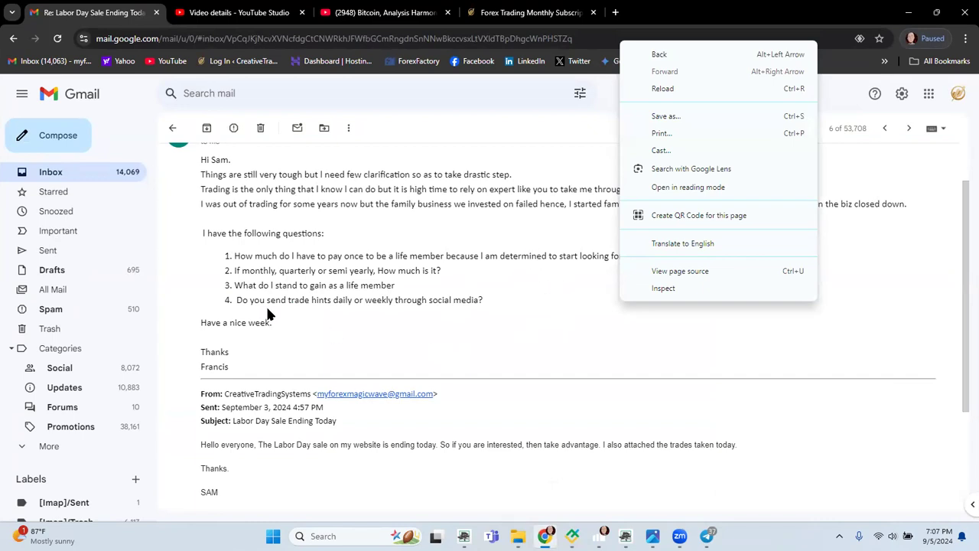
mouse_move(314, 281)
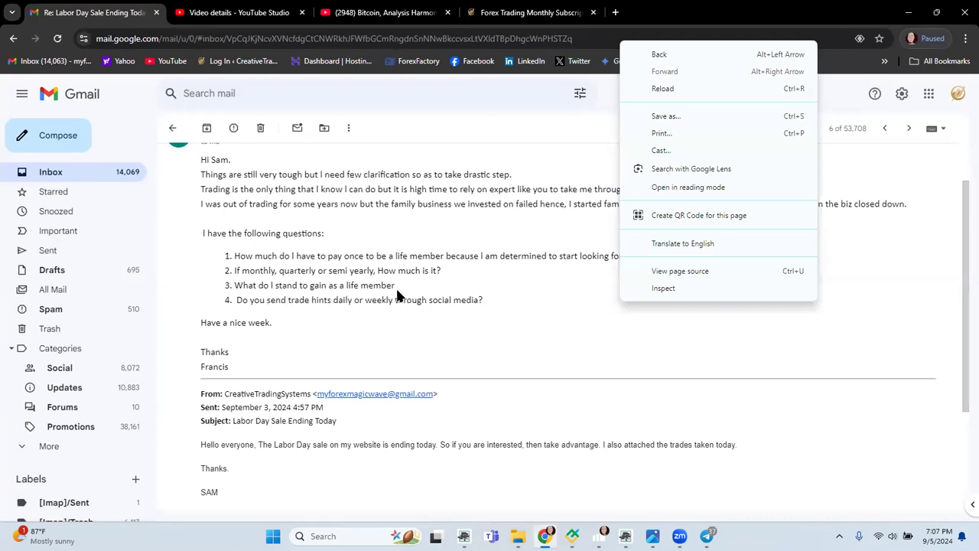
mouse_move(268, 309)
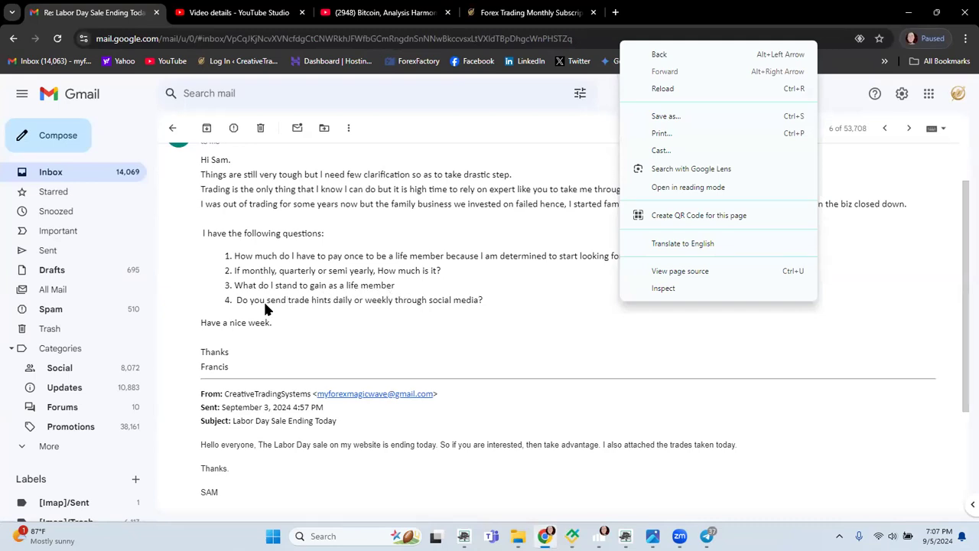
mouse_move(336, 319)
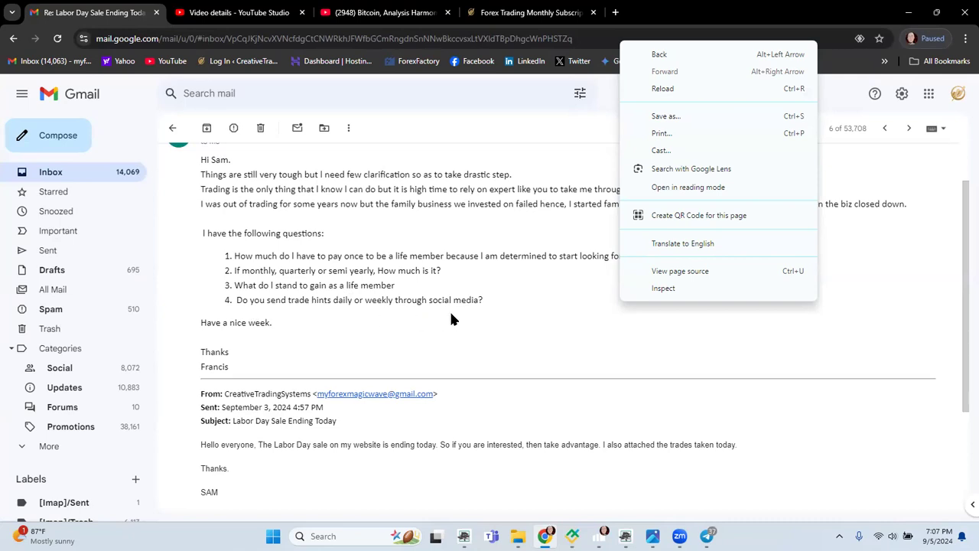
mouse_move(499, 327)
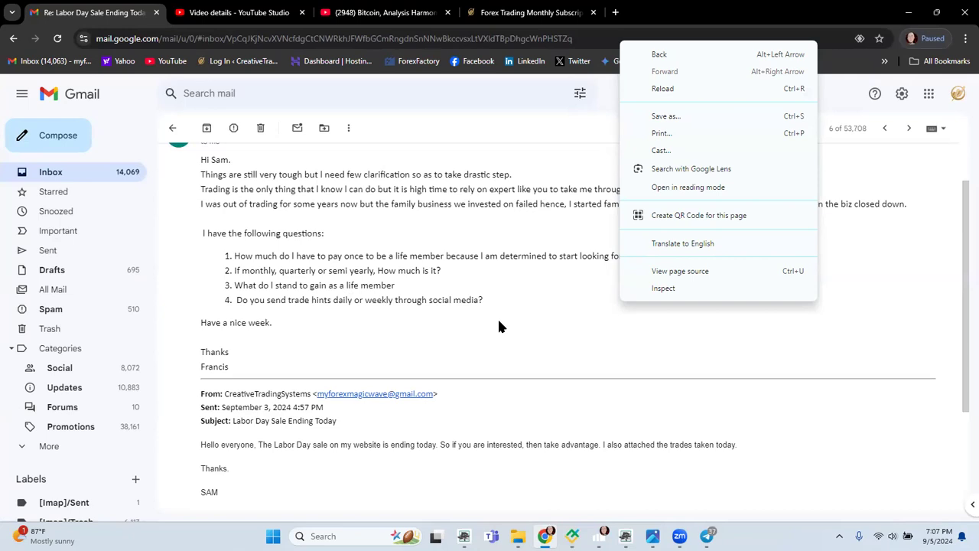
mouse_move(289, 303)
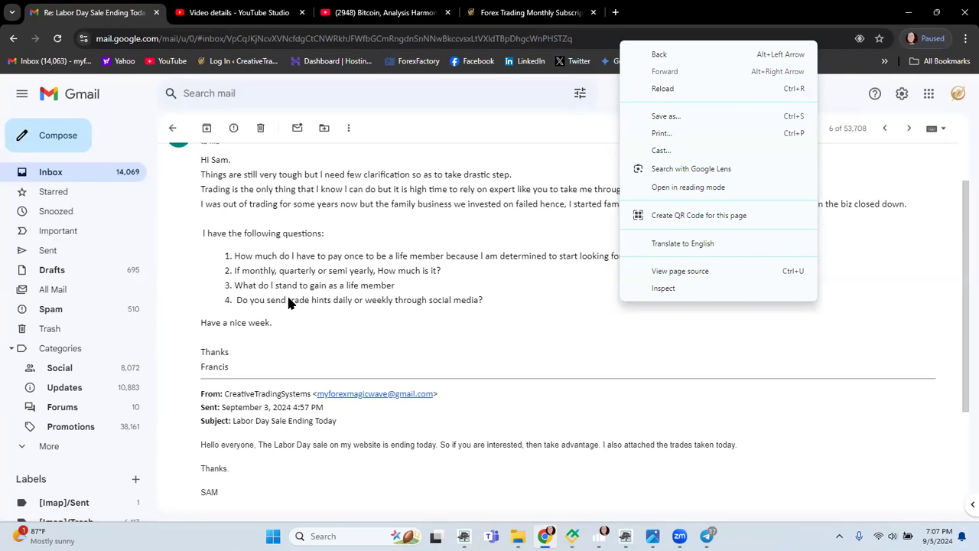
mouse_move(421, 304)
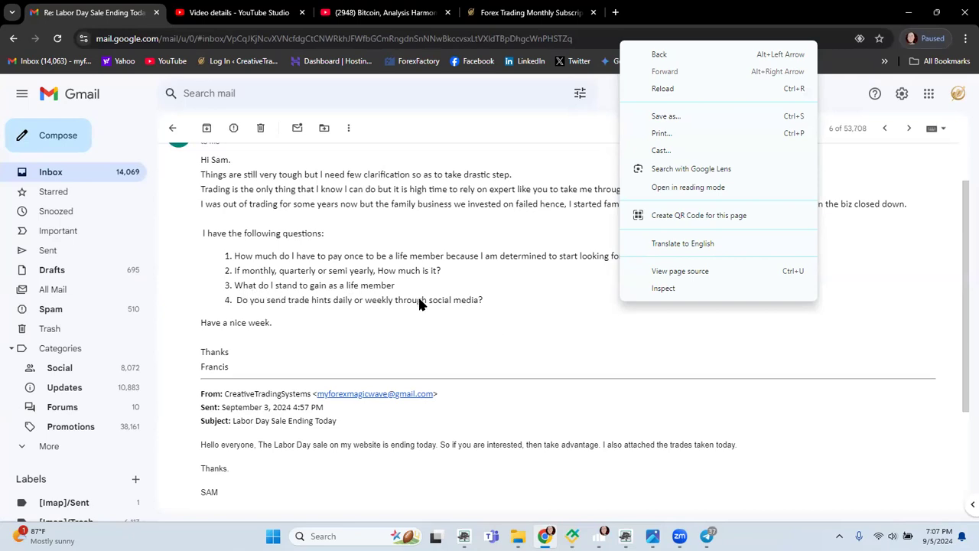
mouse_move(367, 294)
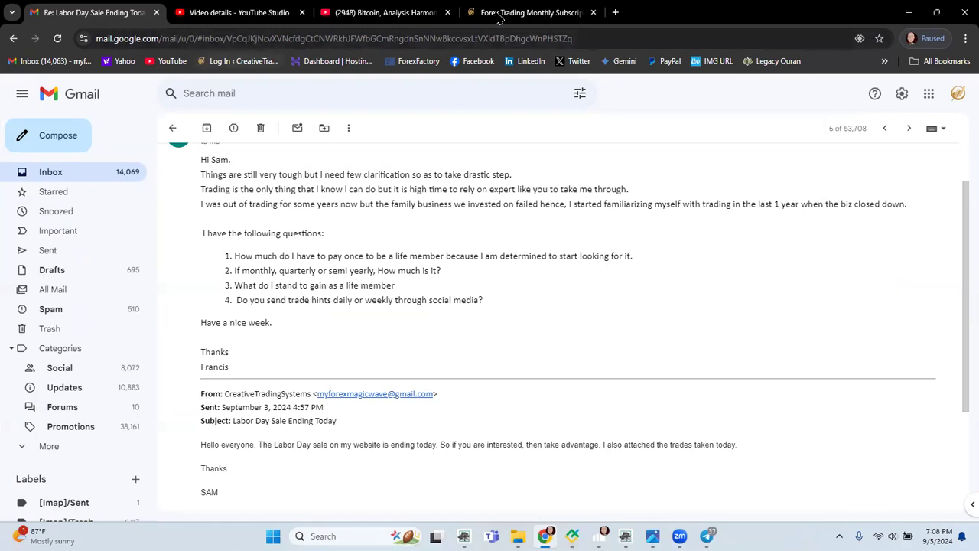
click(529, 12)
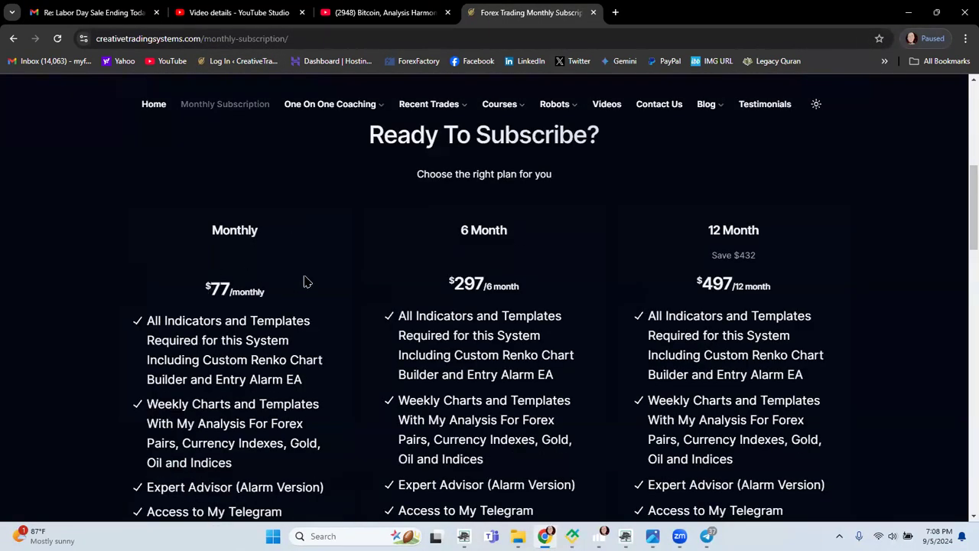
mouse_move(456, 281)
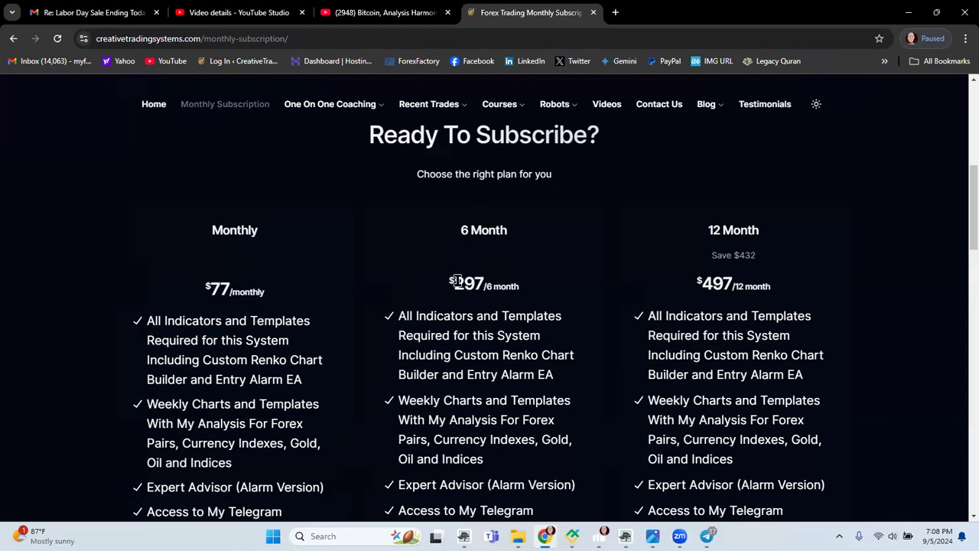
mouse_move(752, 243)
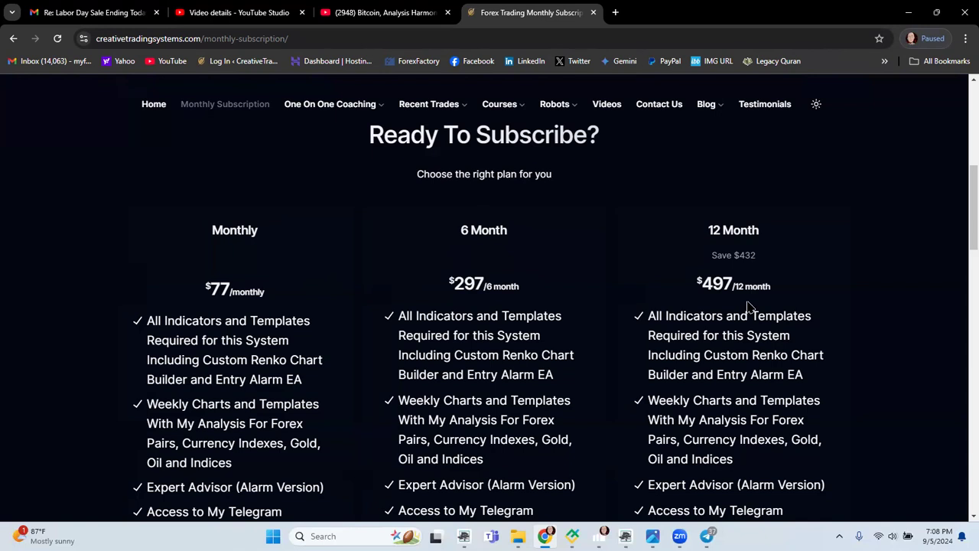
scroll(down, 3)
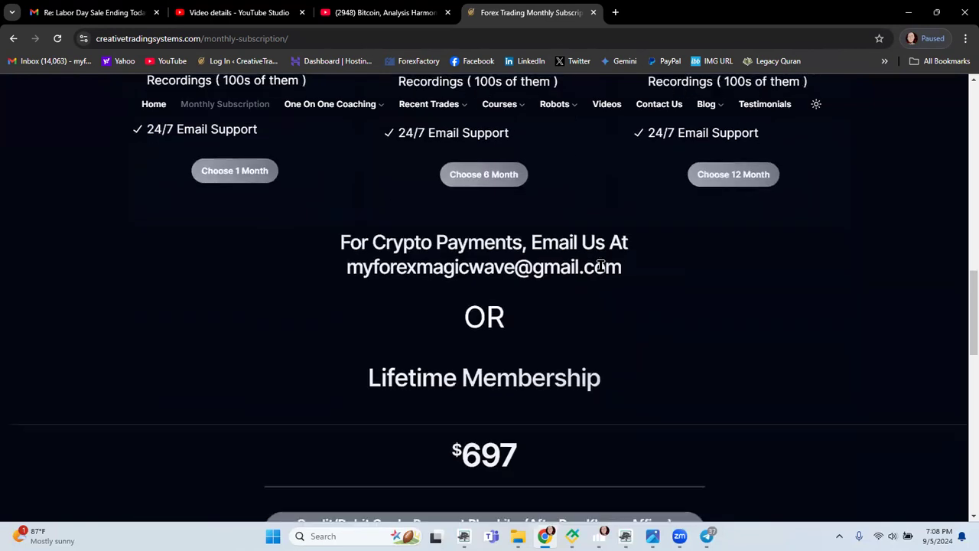
scroll(down, 3)
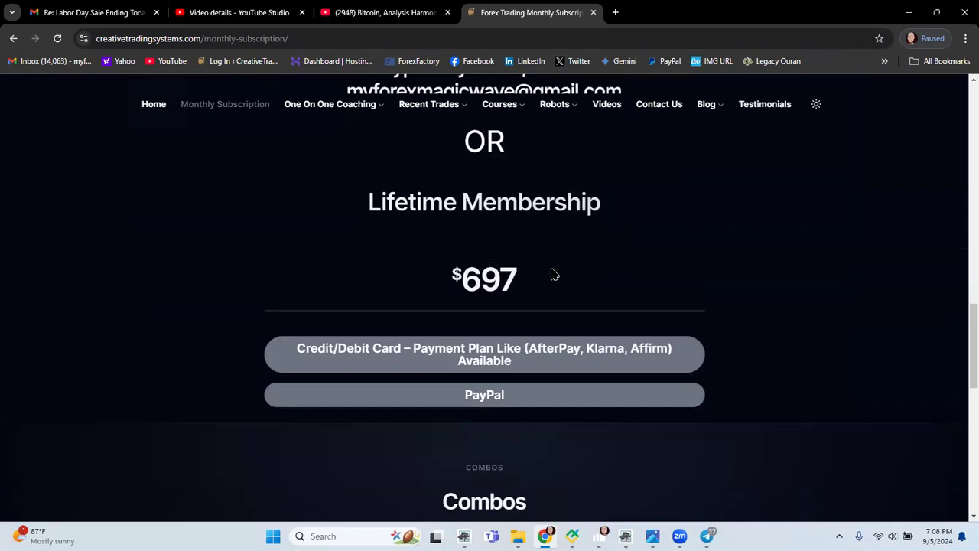
mouse_move(501, 279)
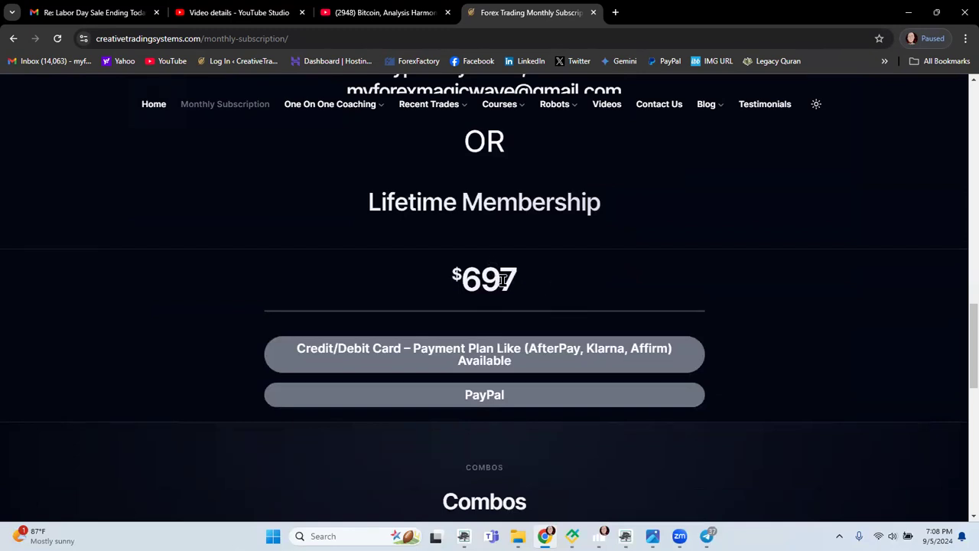
mouse_move(520, 284)
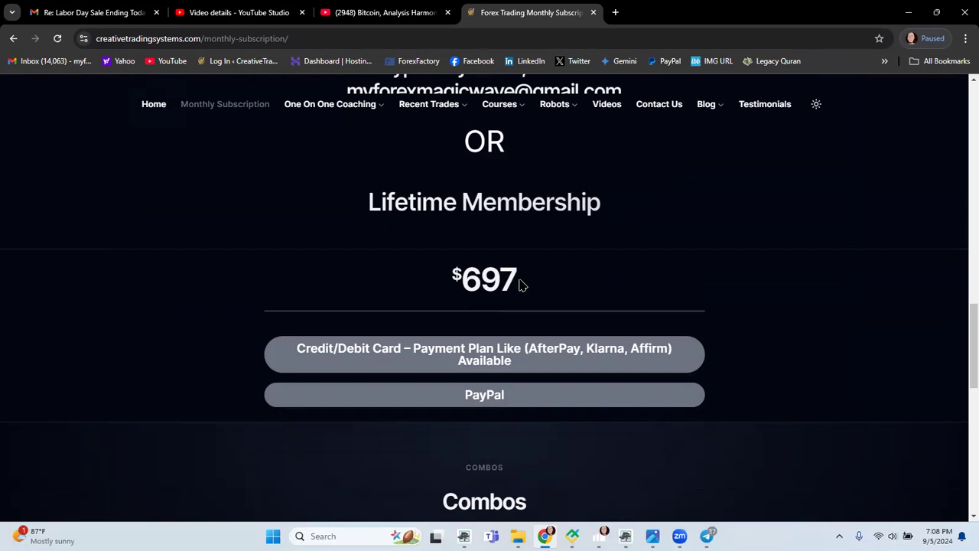
scroll(down, 3)
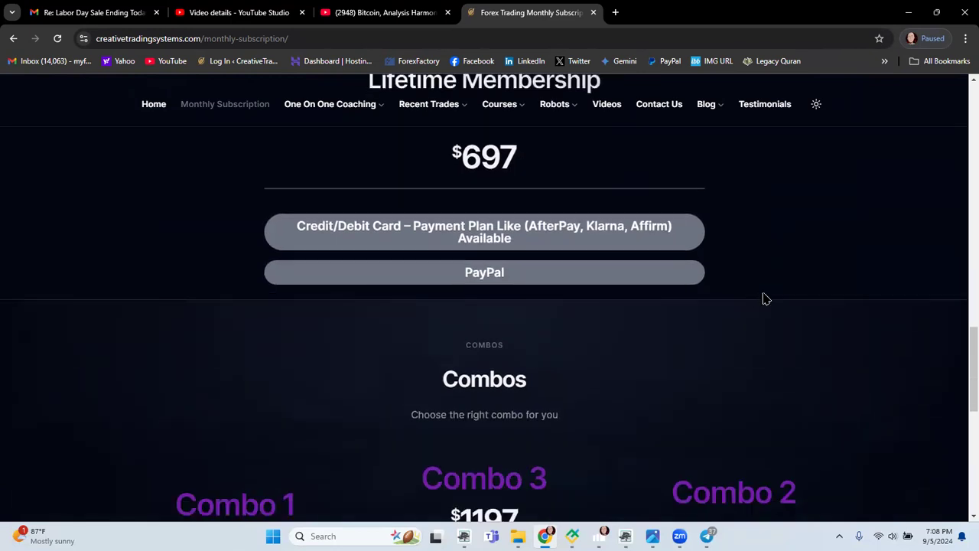
scroll(down, 3)
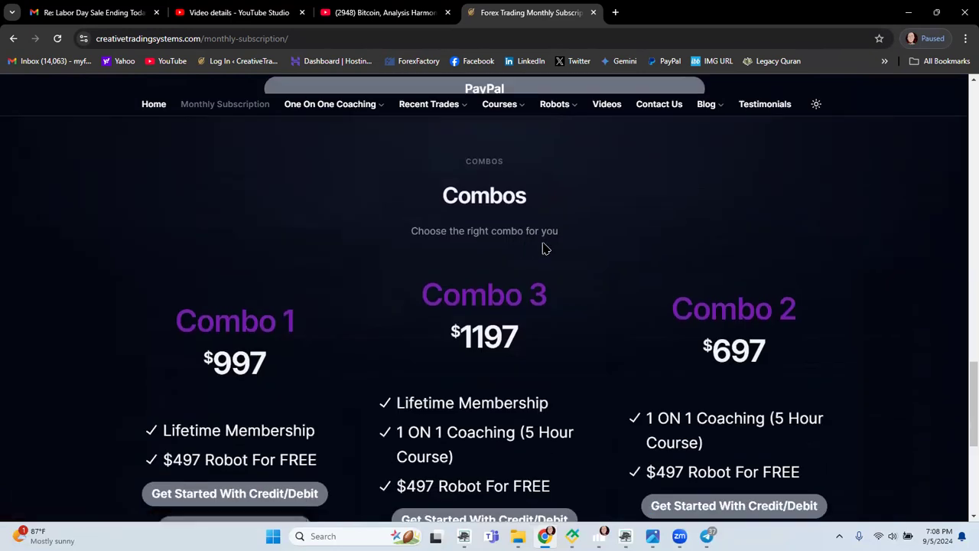
scroll(down, 3)
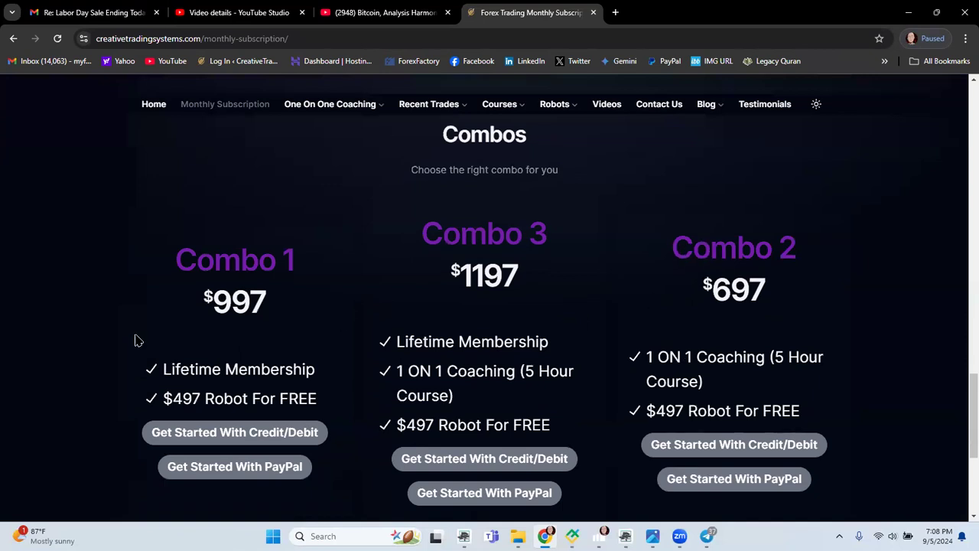
mouse_move(181, 413)
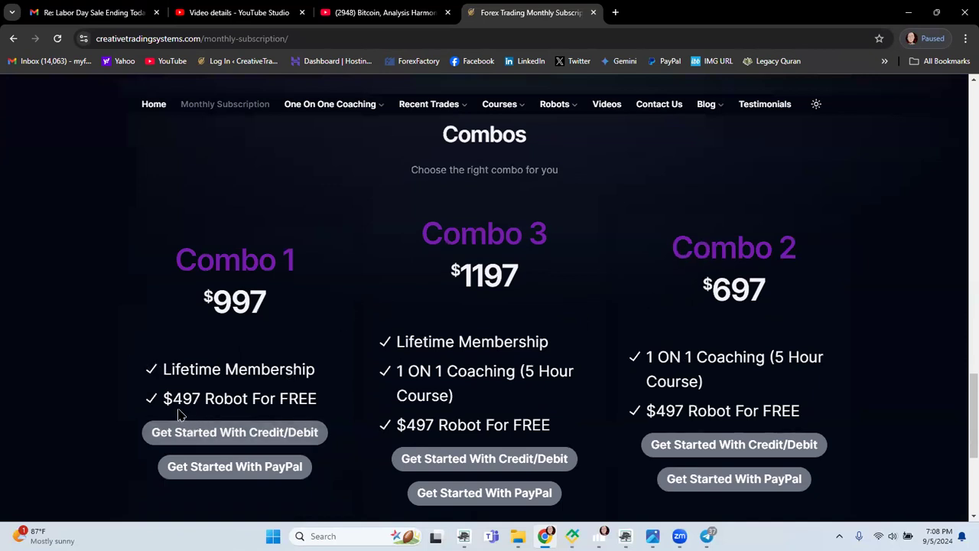
mouse_move(246, 416)
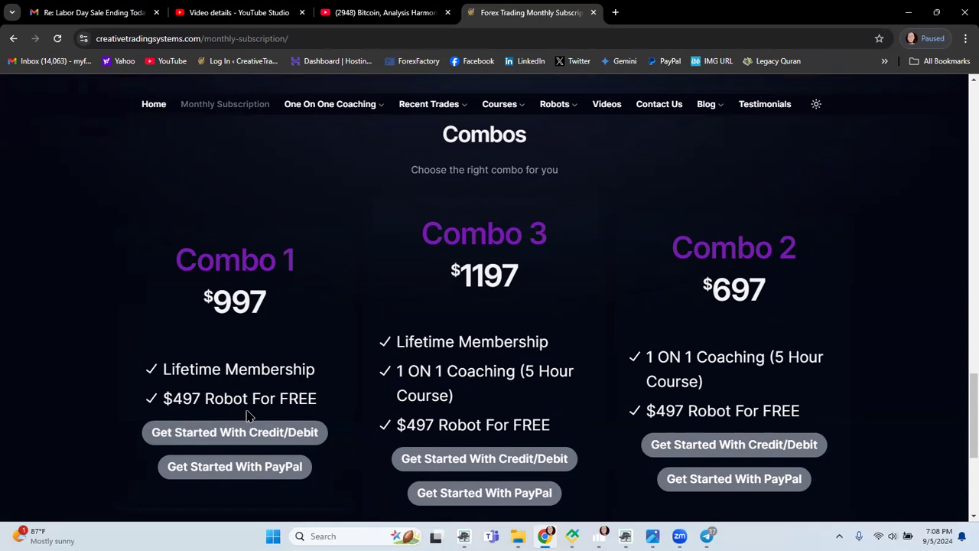
mouse_move(245, 300)
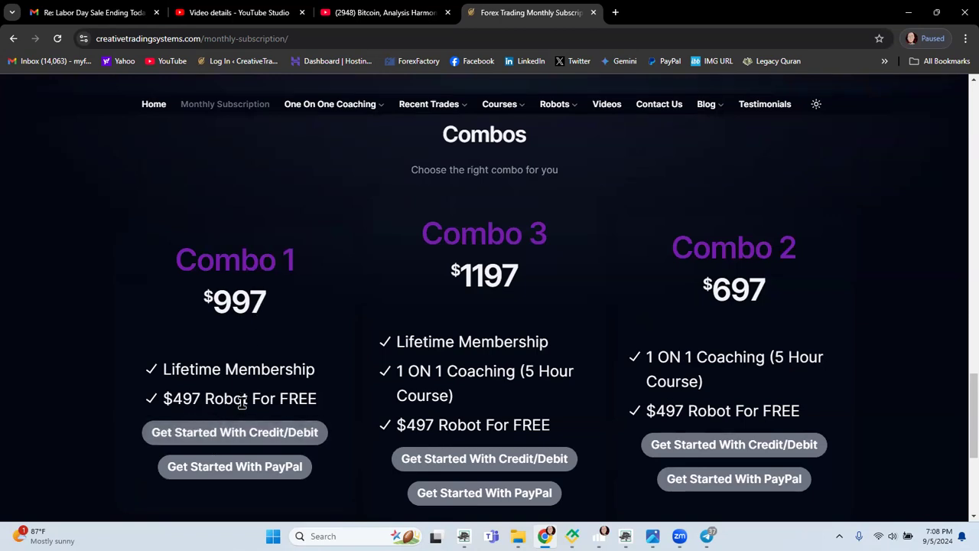
scroll(down, 3)
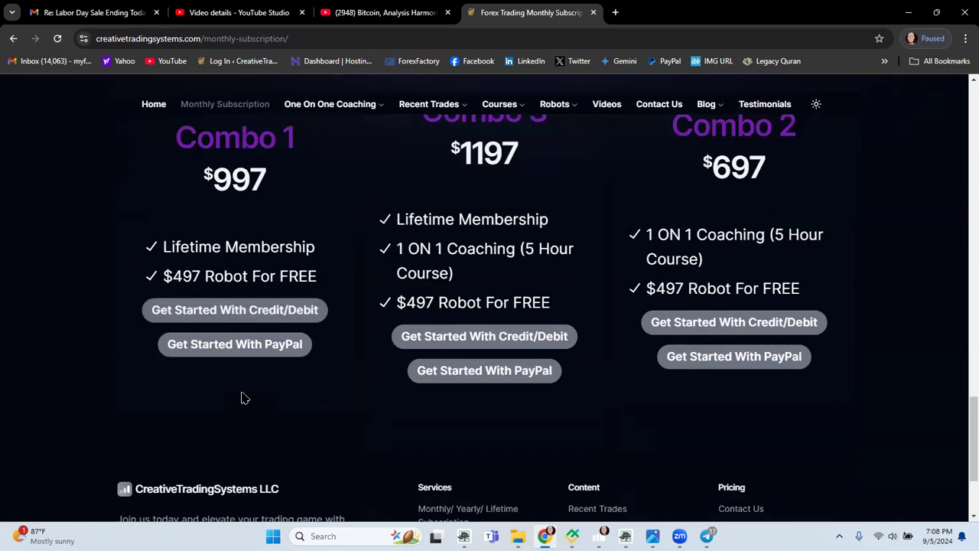
mouse_move(244, 395)
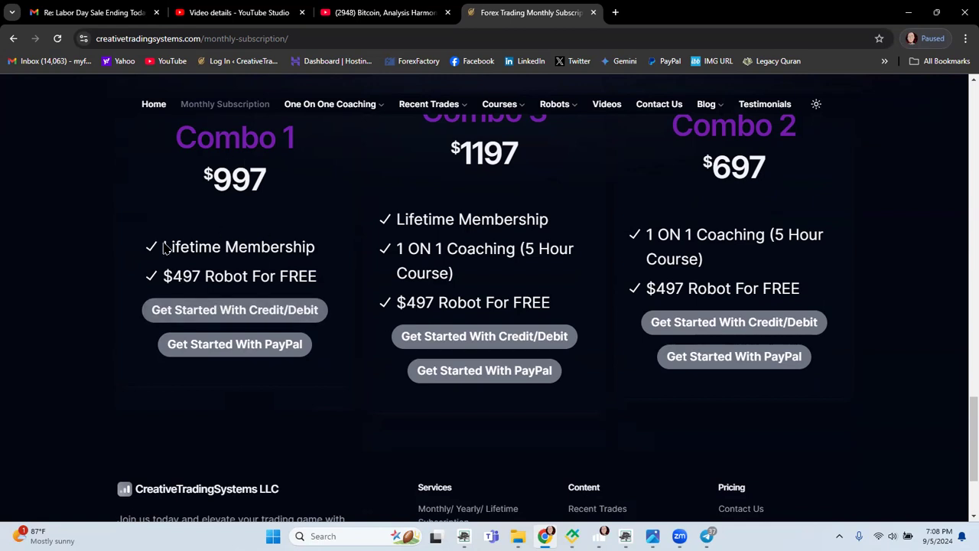
mouse_move(211, 254)
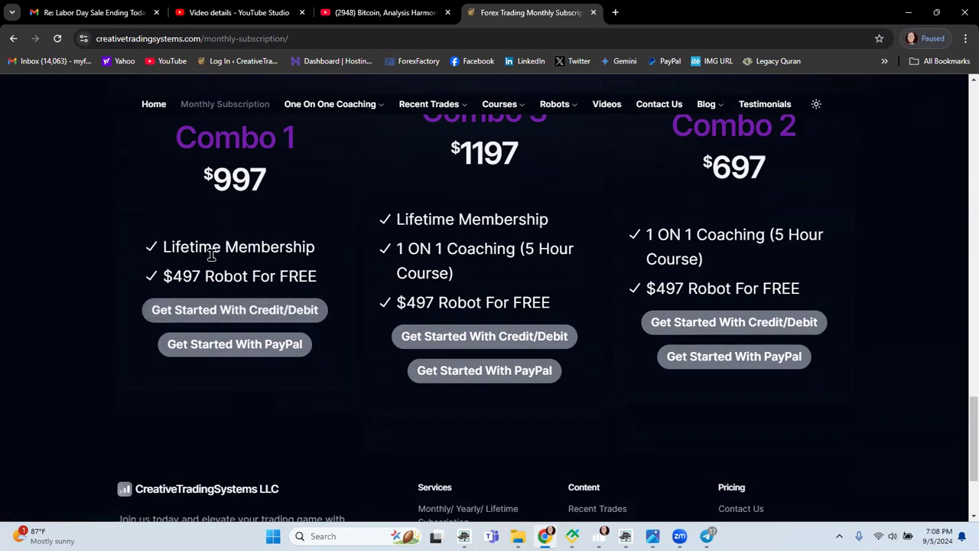
mouse_move(242, 280)
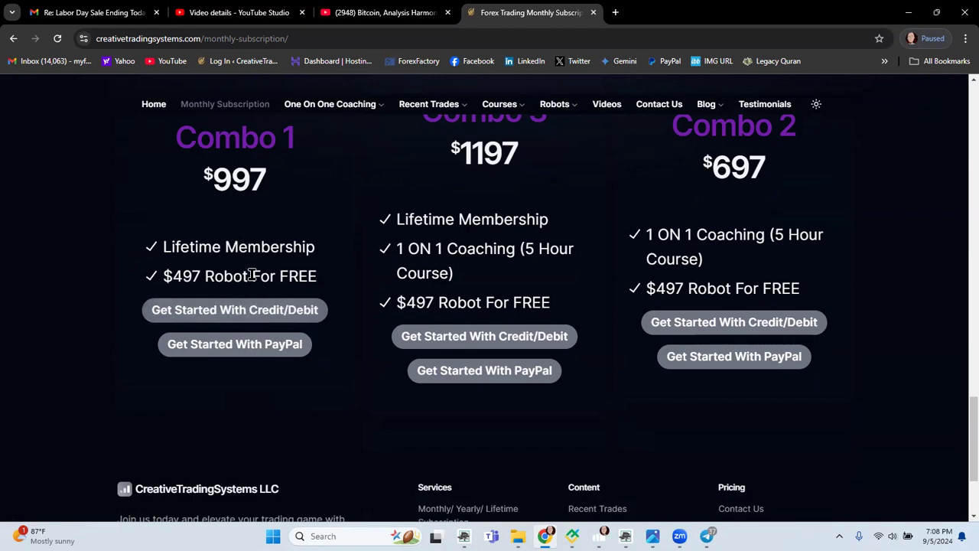
scroll(down, 3)
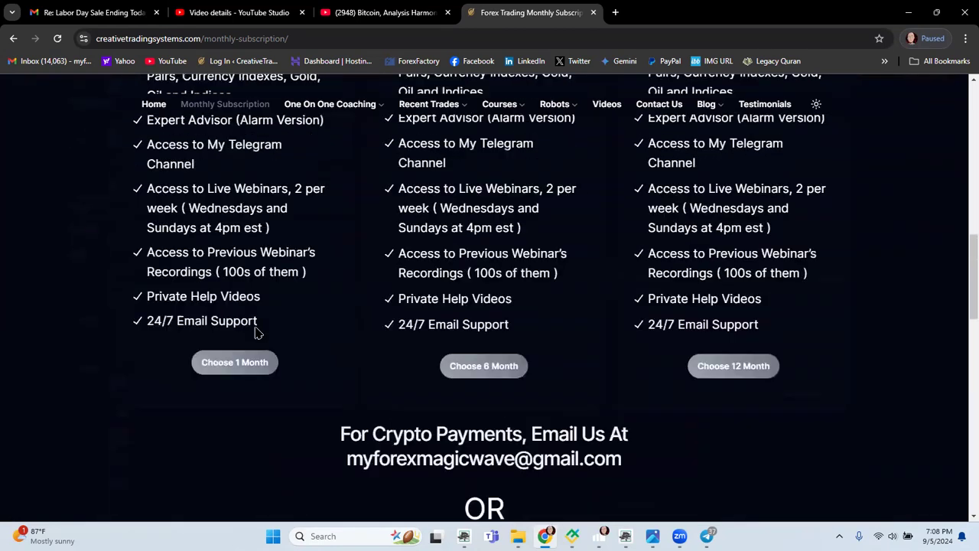
scroll(up, 3)
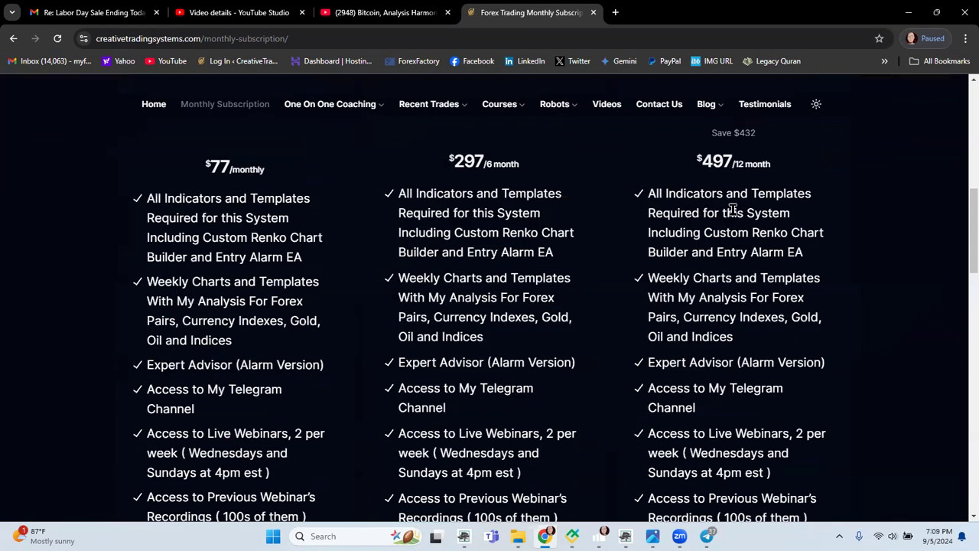
mouse_move(700, 251)
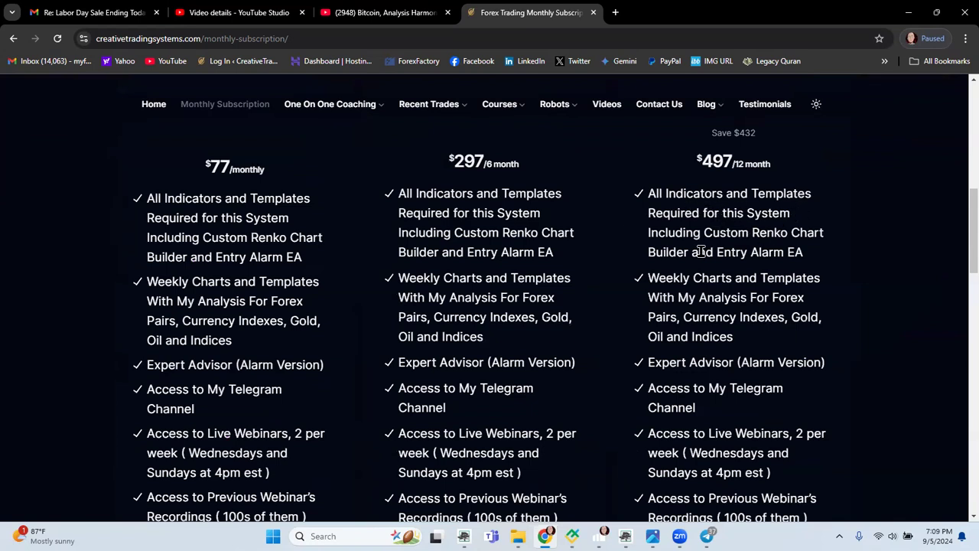
mouse_move(738, 275)
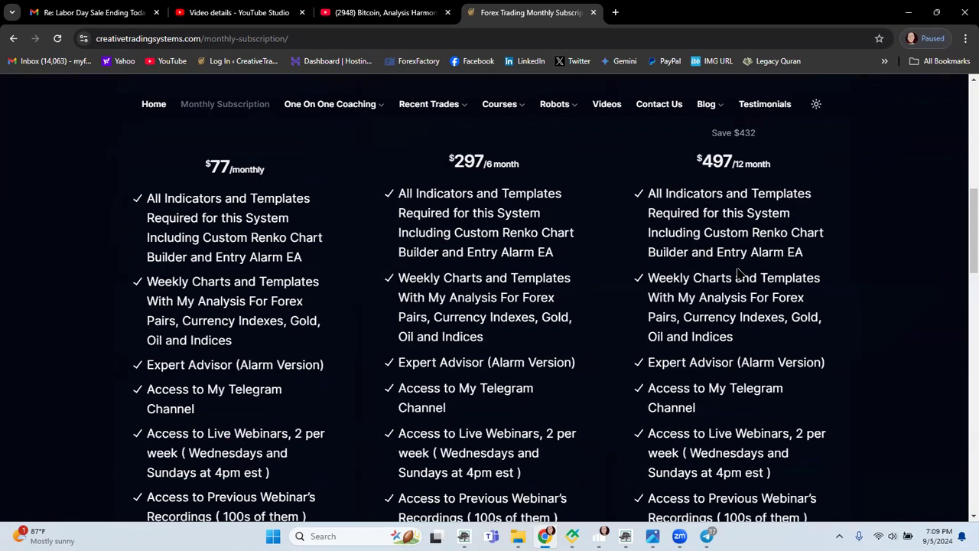
mouse_move(777, 267)
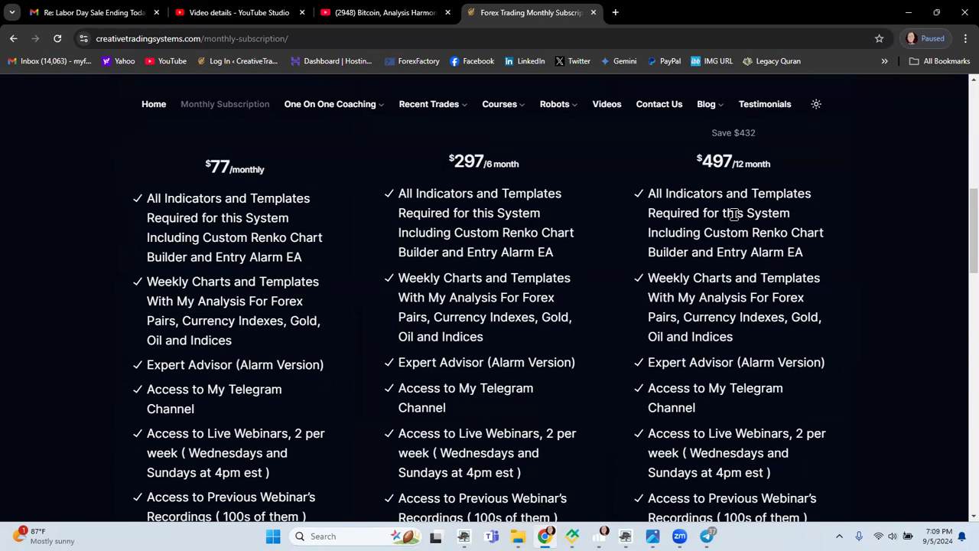
mouse_move(808, 267)
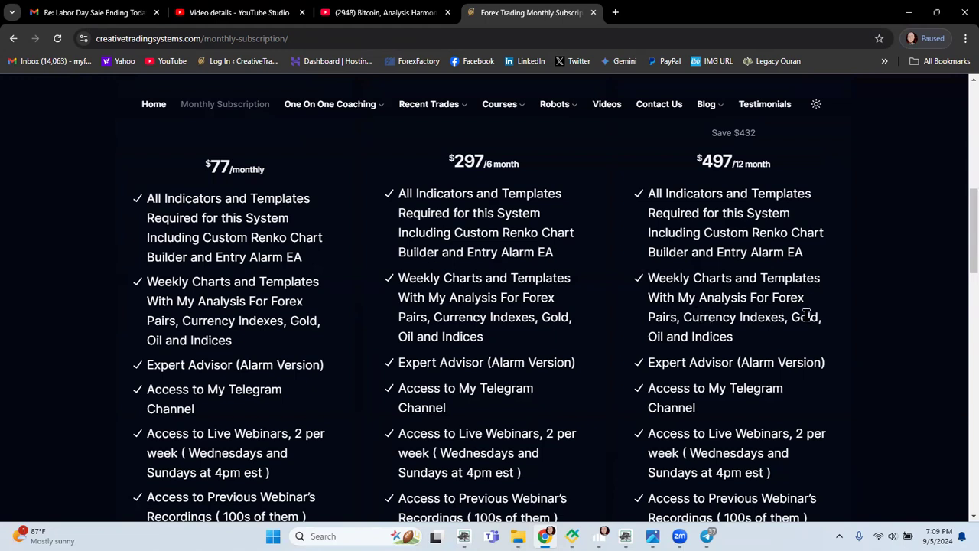
mouse_move(685, 352)
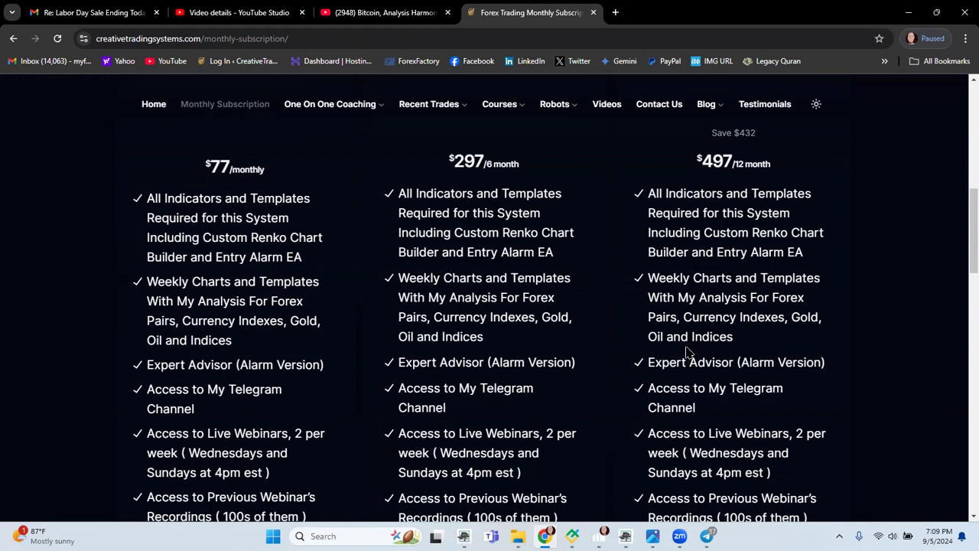
mouse_move(762, 291)
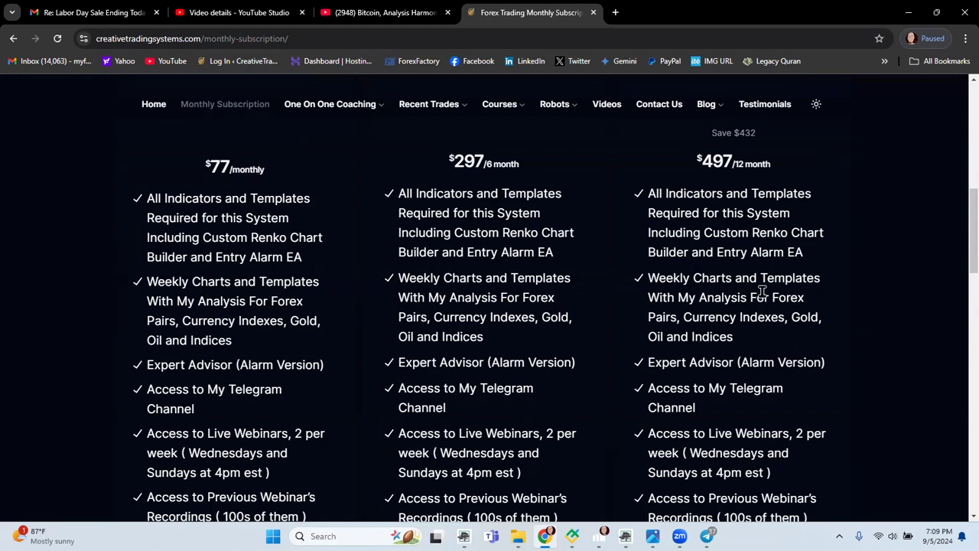
mouse_move(737, 296)
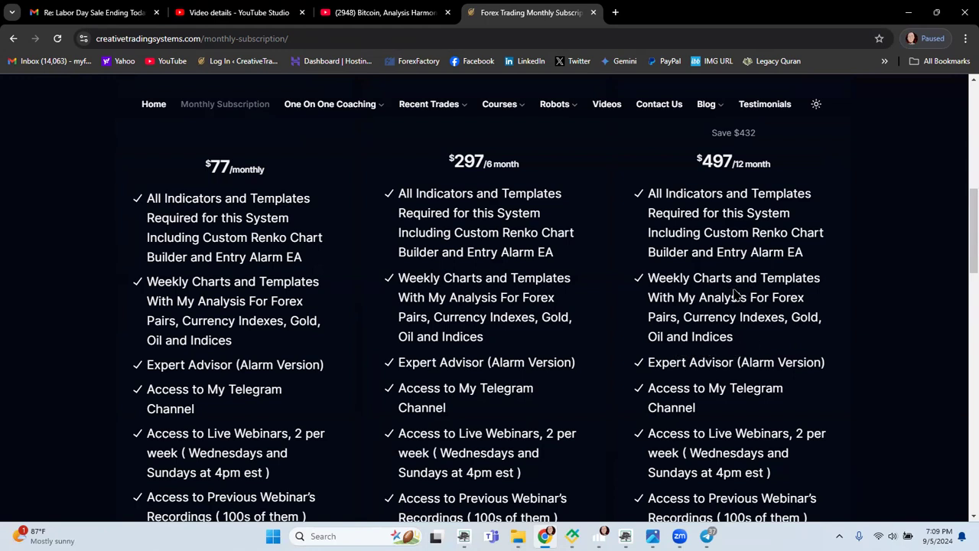
mouse_move(760, 383)
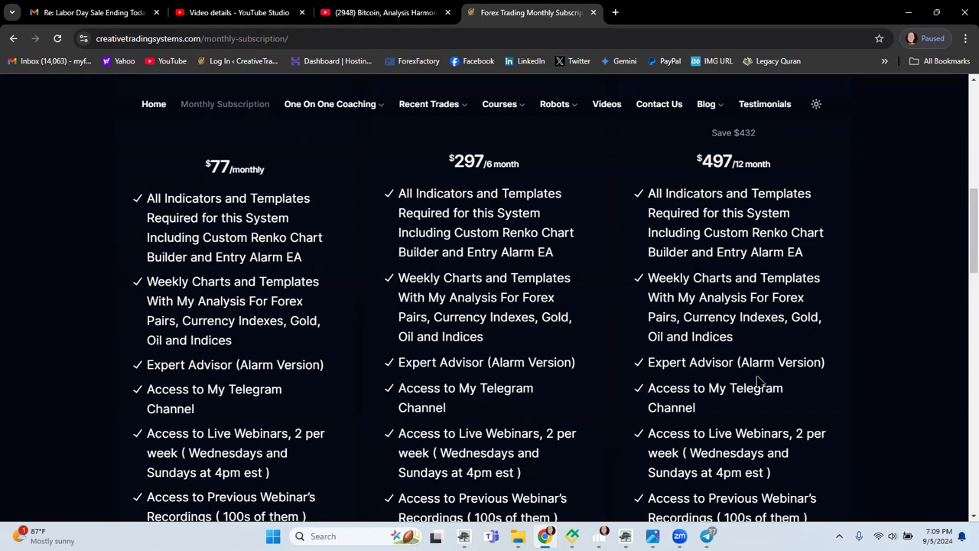
mouse_move(818, 384)
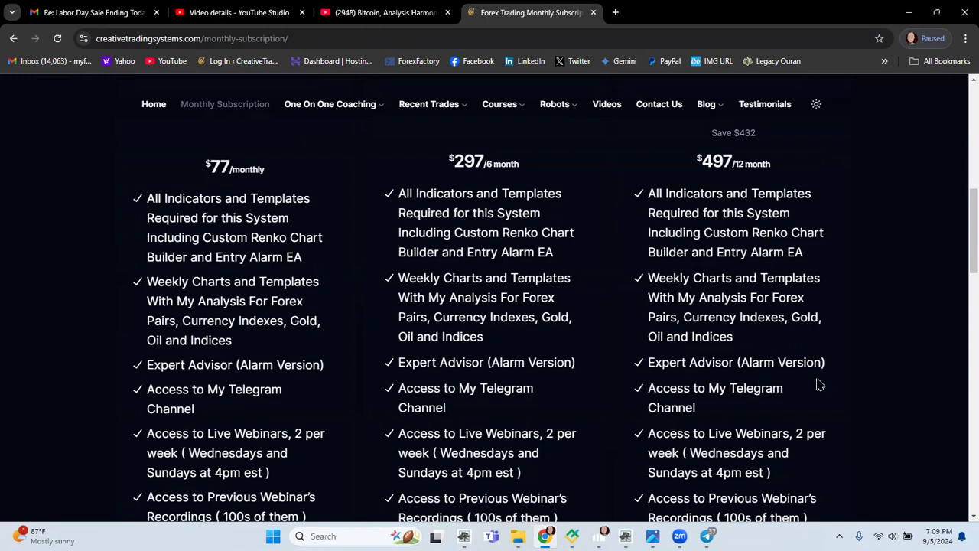
mouse_move(749, 246)
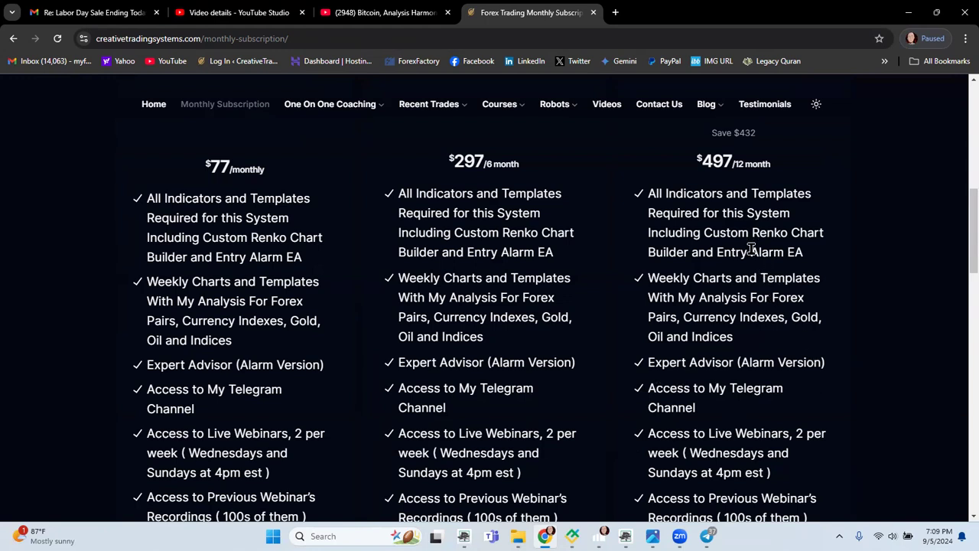
mouse_move(777, 331)
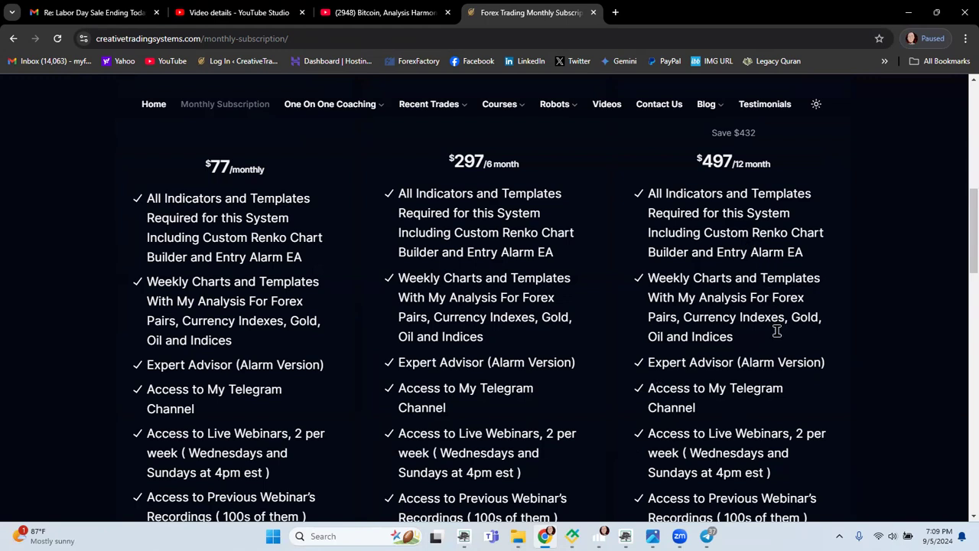
mouse_move(658, 428)
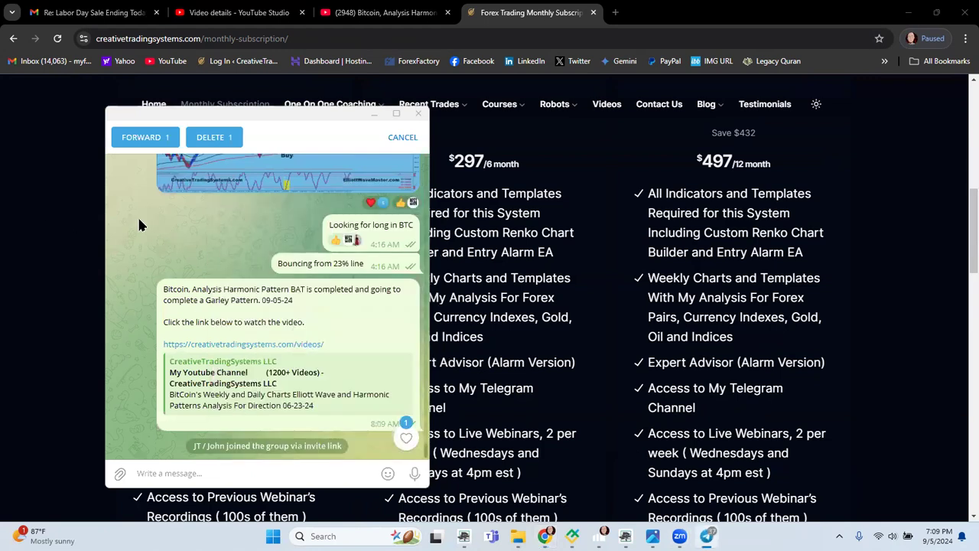
scroll(down, 3)
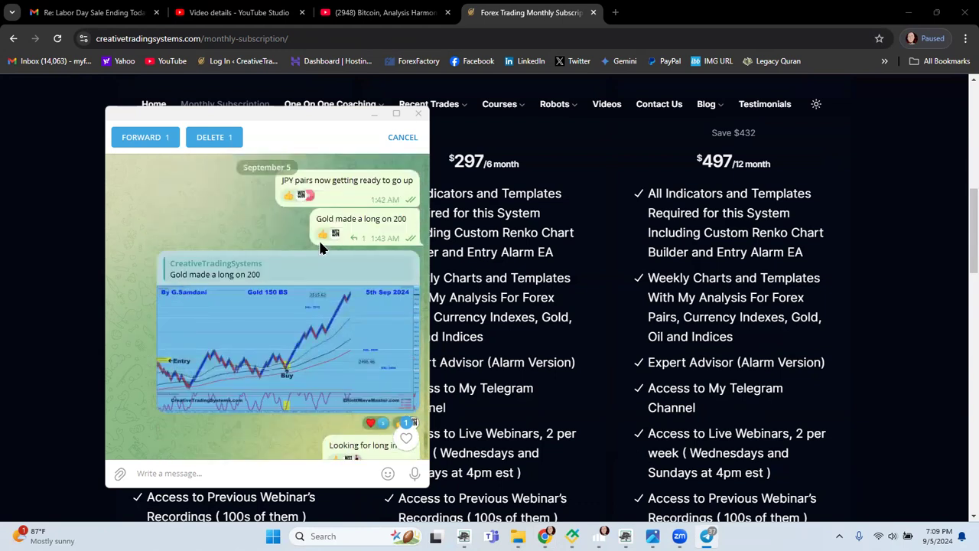
mouse_move(360, 235)
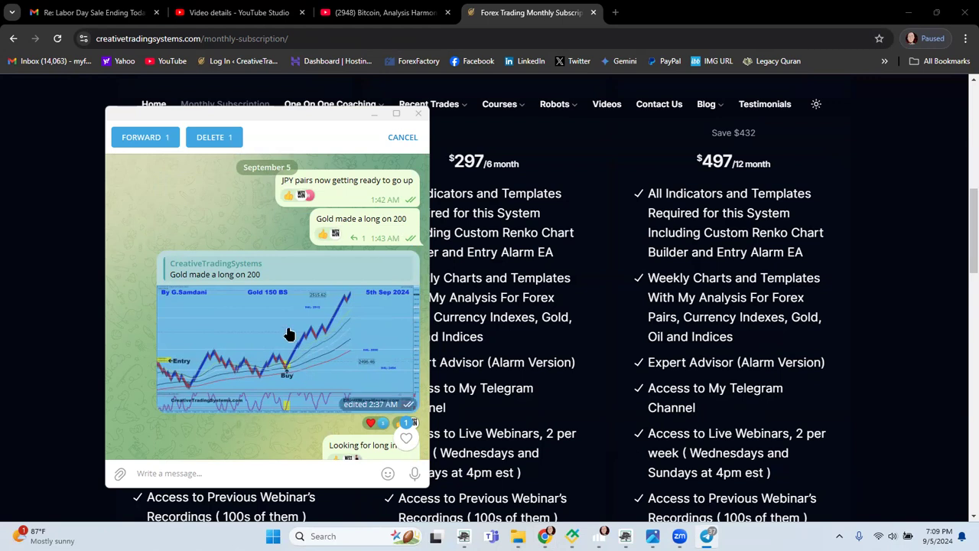
mouse_move(370, 289)
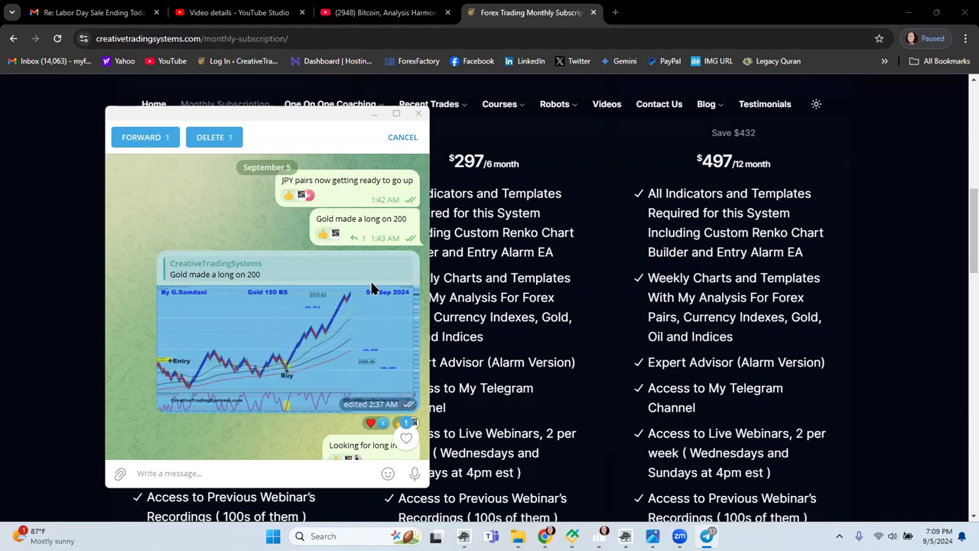
scroll(down, 3)
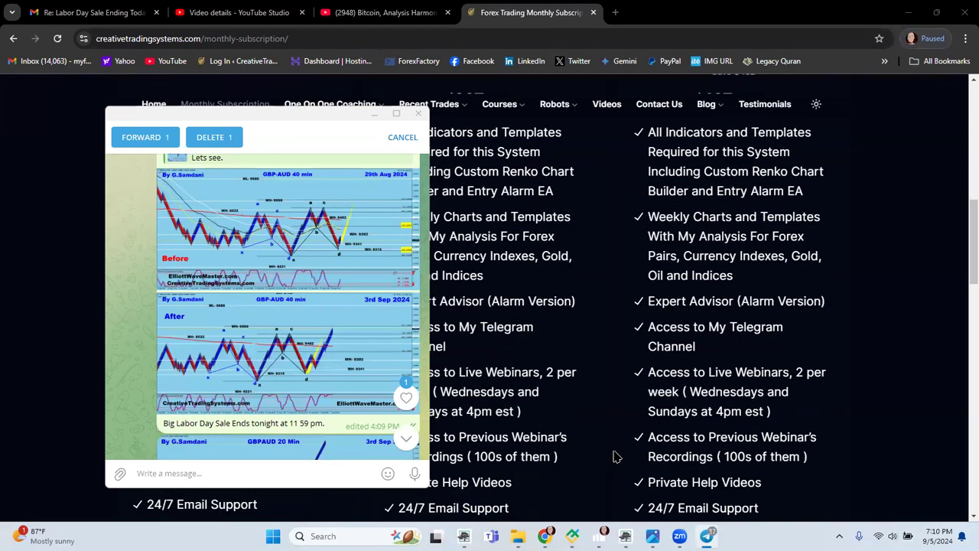
mouse_move(748, 390)
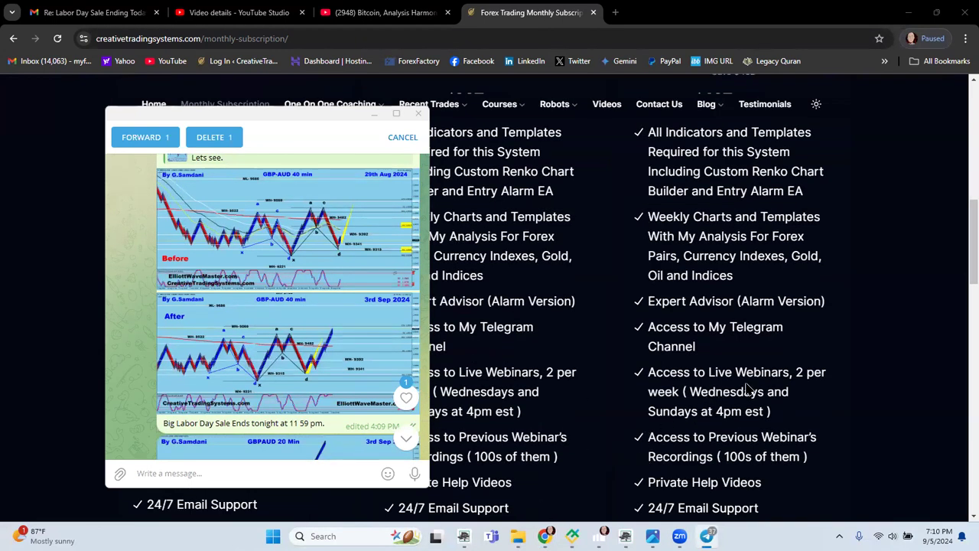
mouse_move(783, 388)
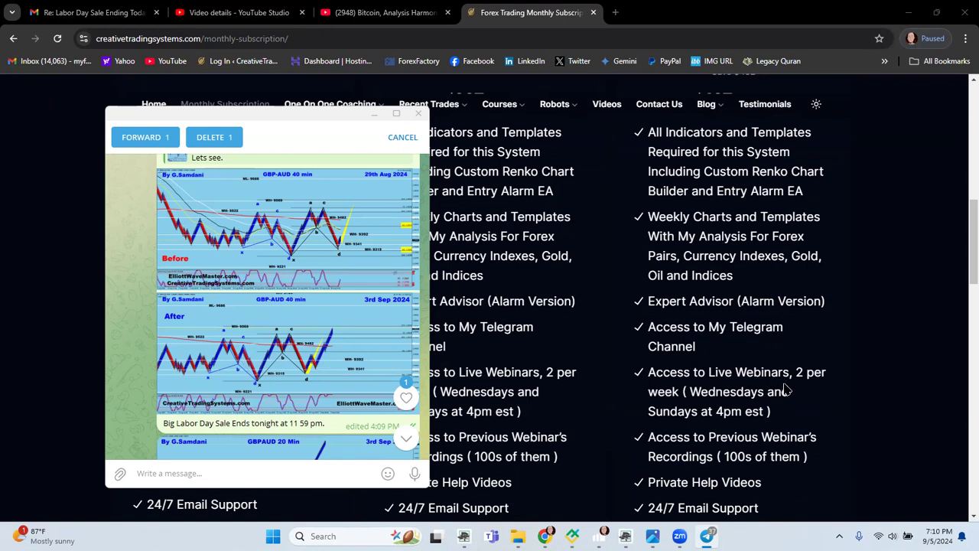
mouse_move(416, 169)
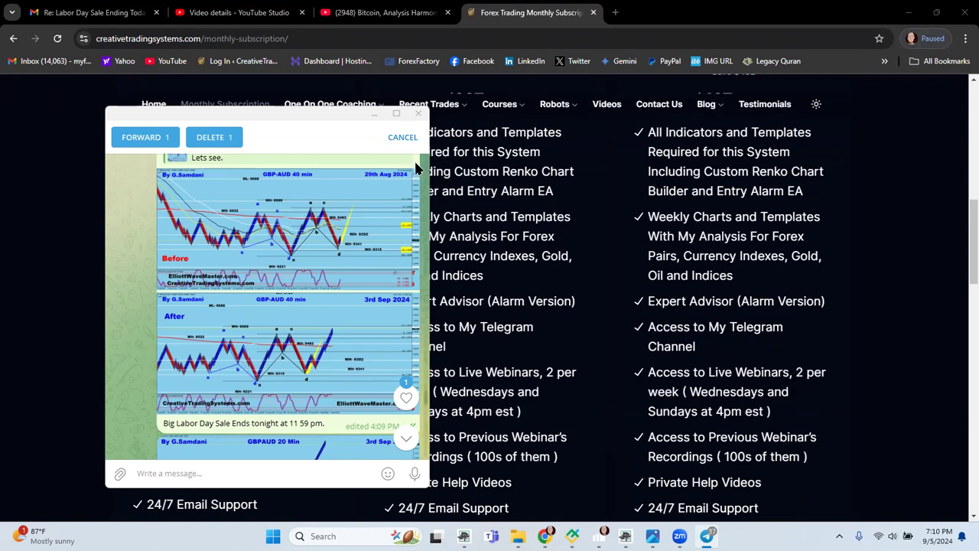
click(404, 137)
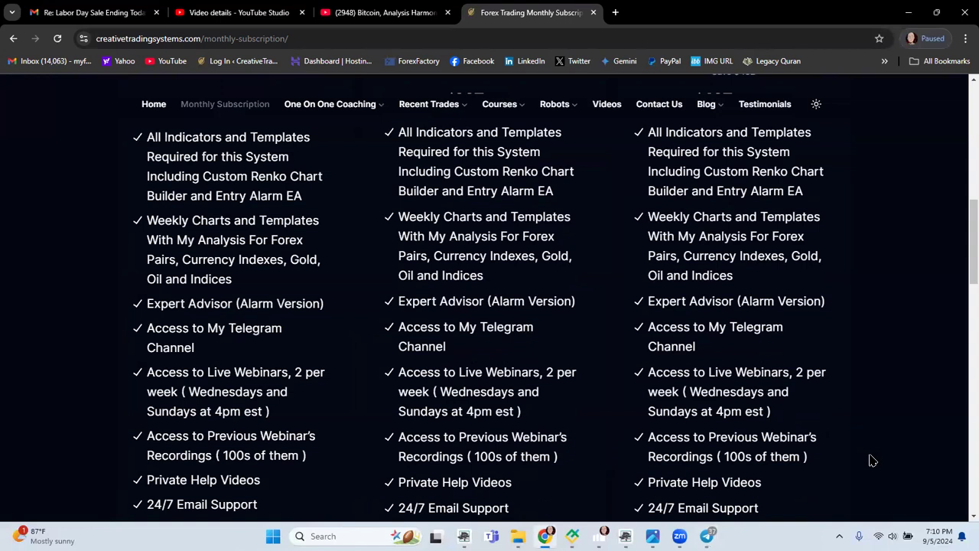
mouse_move(870, 444)
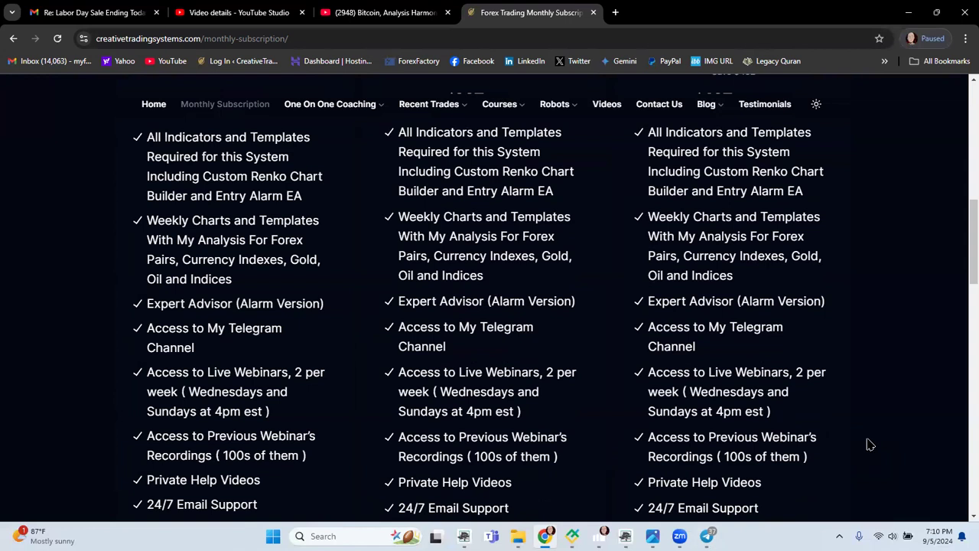
mouse_move(848, 465)
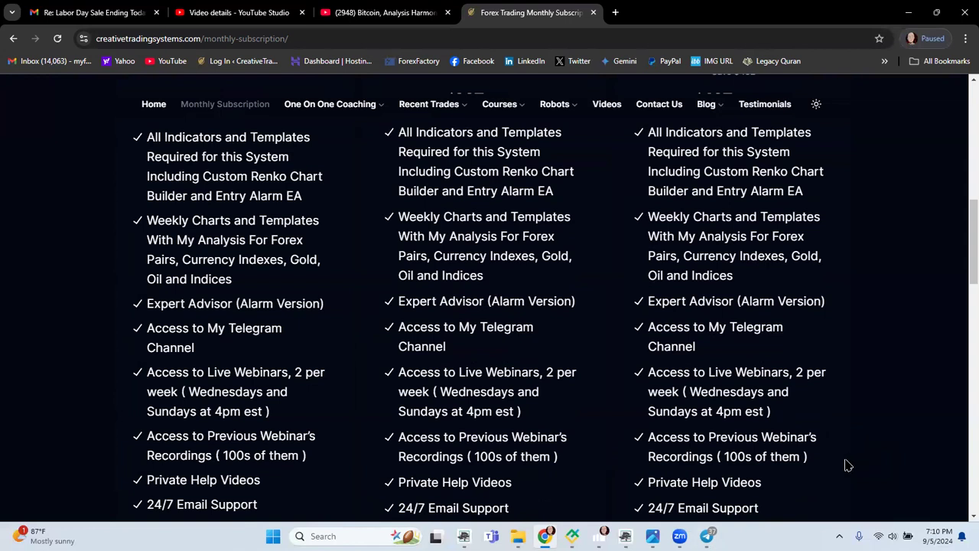
scroll(down, 3)
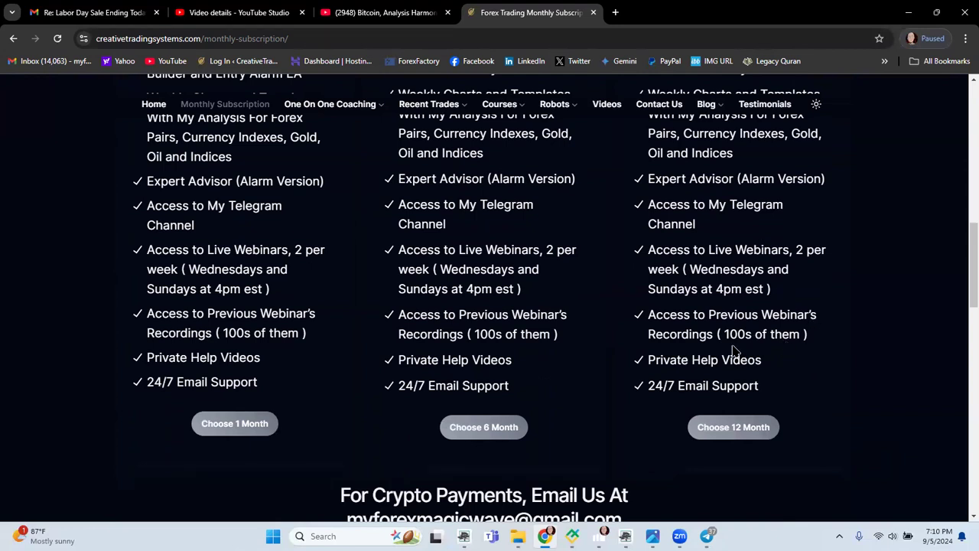
mouse_move(736, 343)
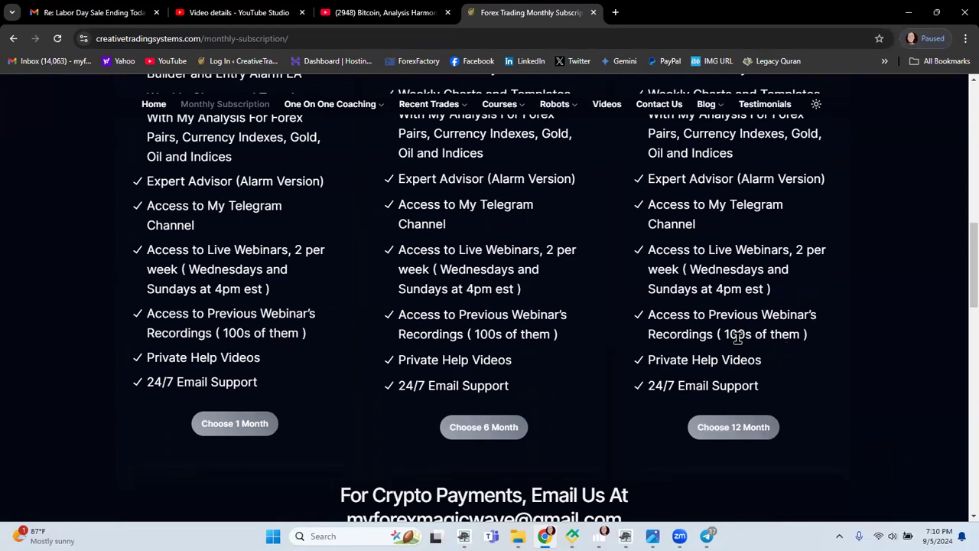
mouse_move(855, 368)
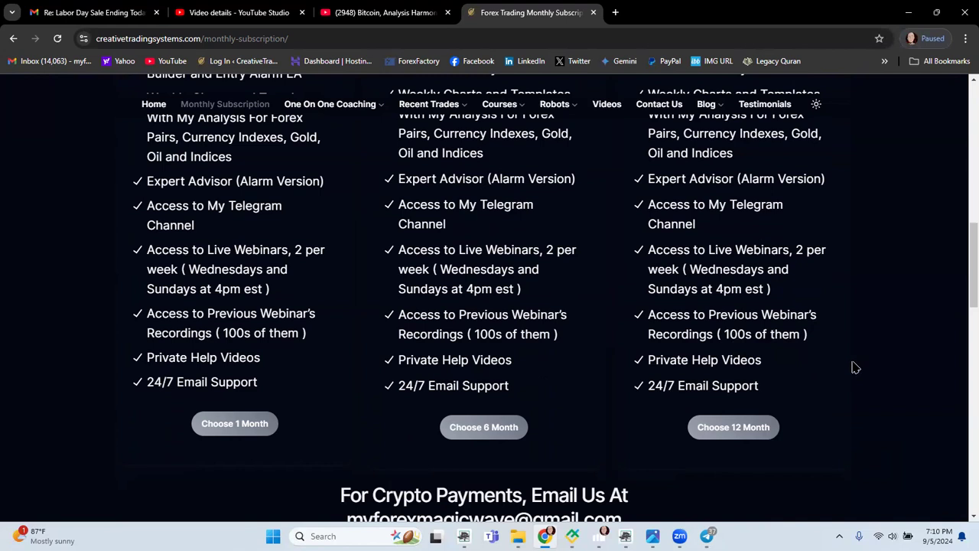
mouse_move(743, 364)
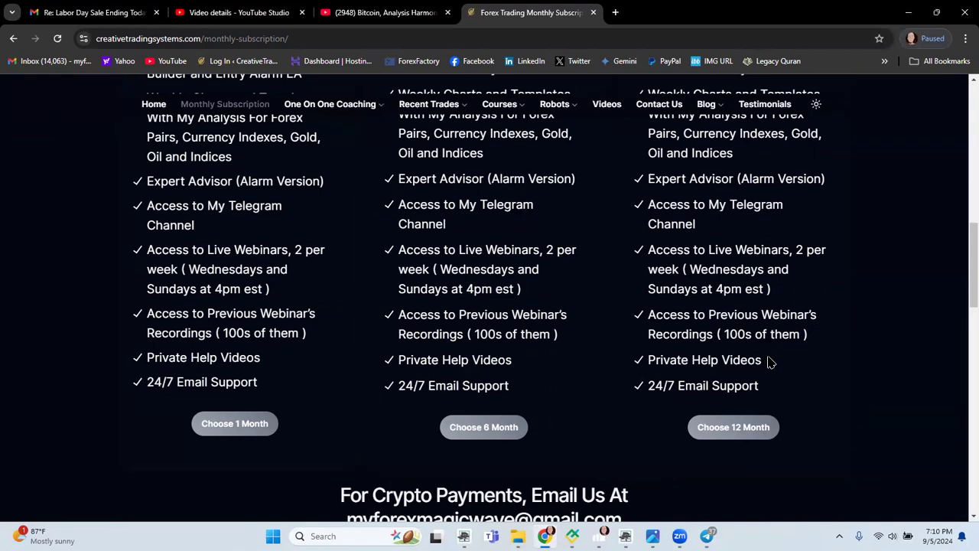
mouse_move(655, 413)
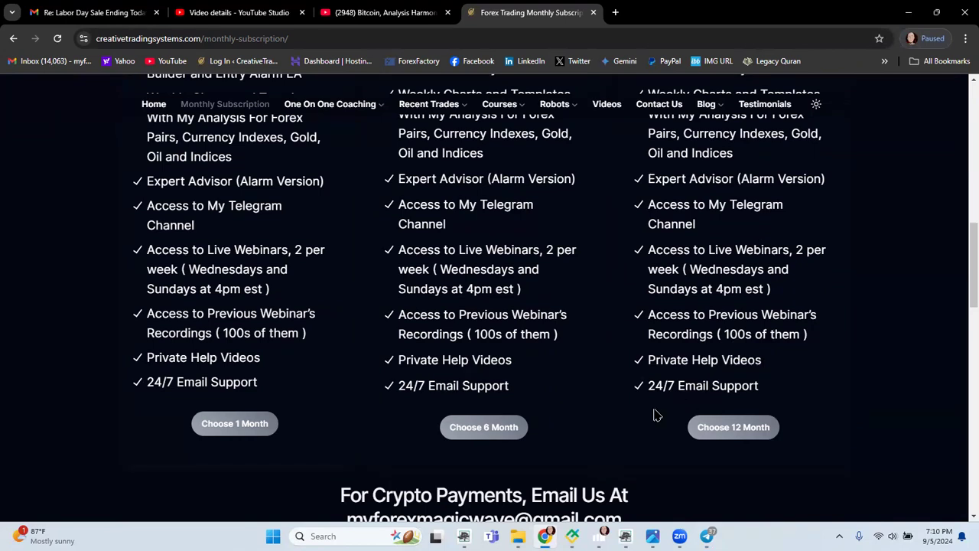
mouse_move(838, 361)
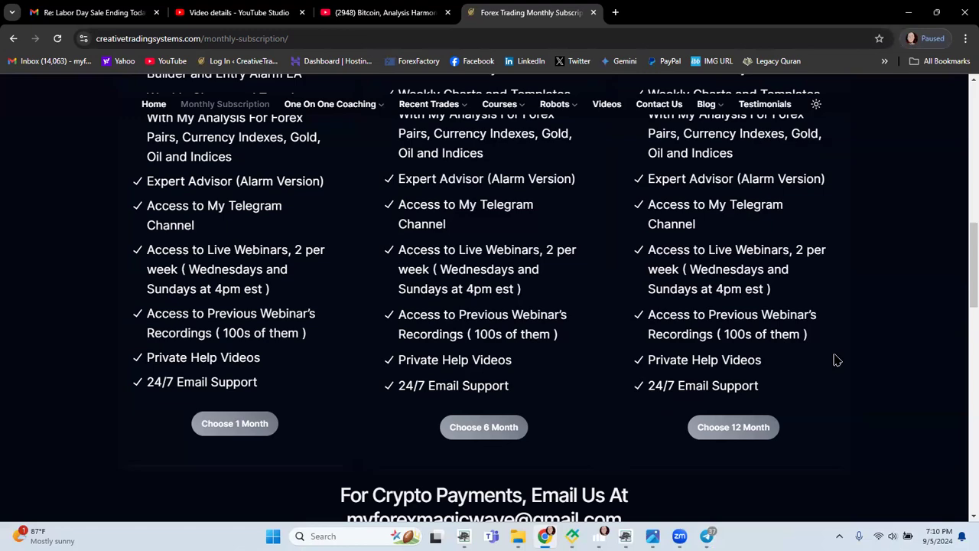
scroll(up, 3)
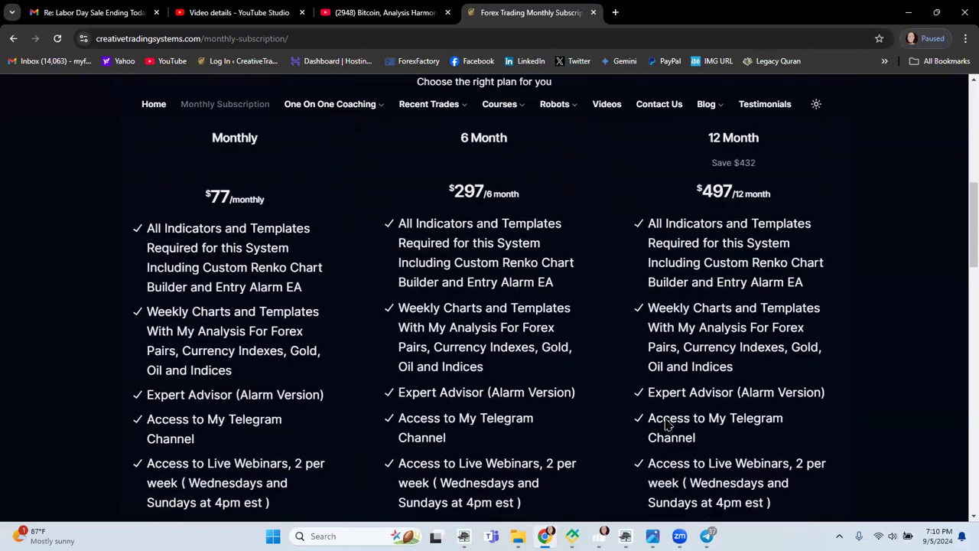
scroll(down, 3)
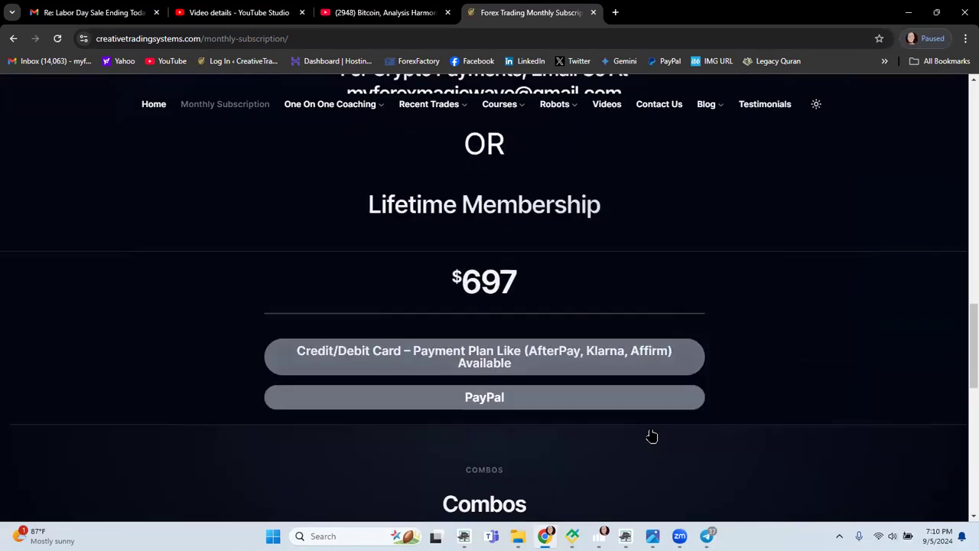
scroll(down, 3)
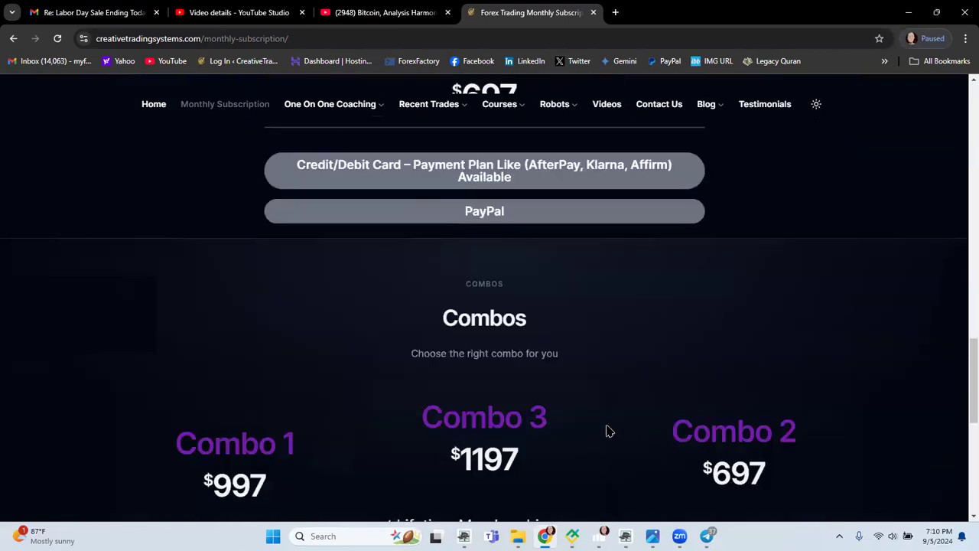
scroll(down, 3)
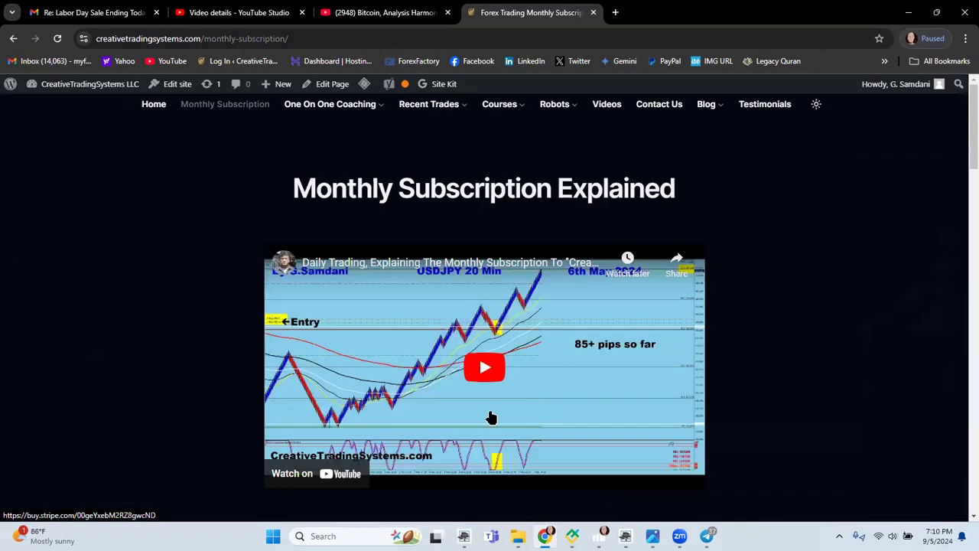
mouse_move(554, 104)
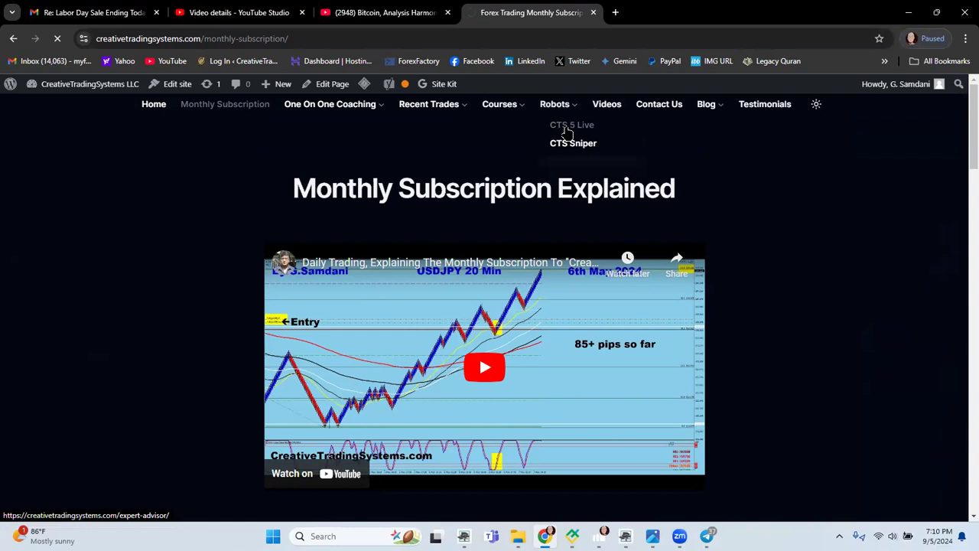
Step: Show the Expert Advisor page's CTS 5 Live robot offer priced at $497 with its coaching deal
click(572, 125)
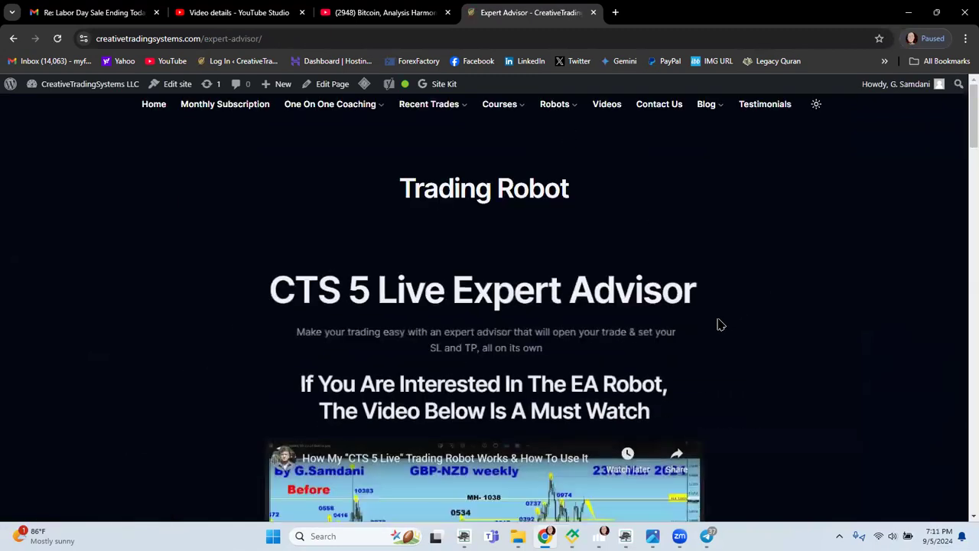
scroll(down, 3)
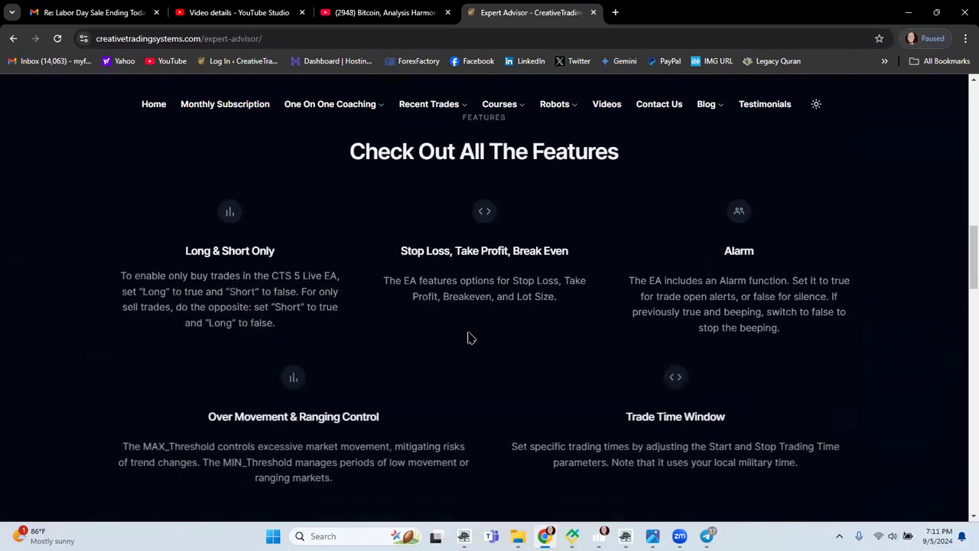
scroll(down, 3)
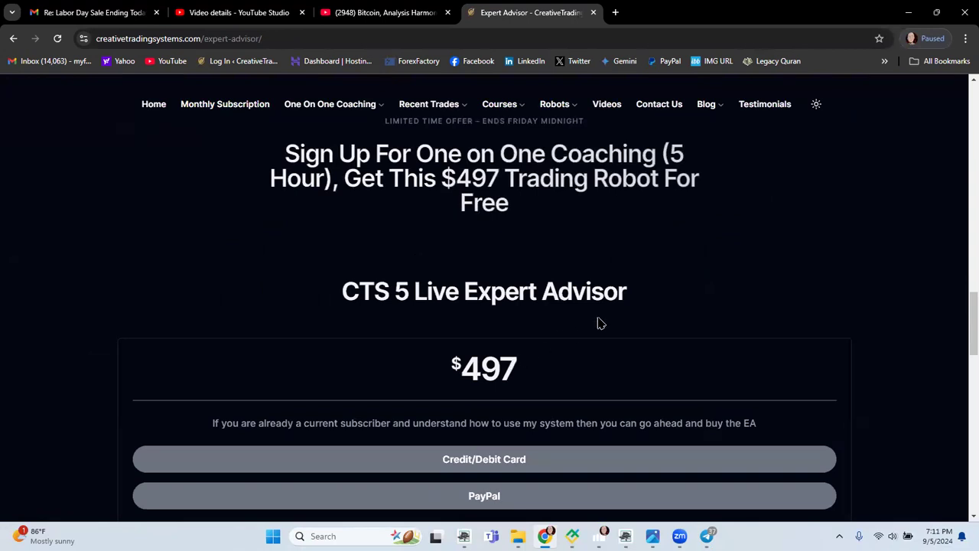
mouse_move(790, 239)
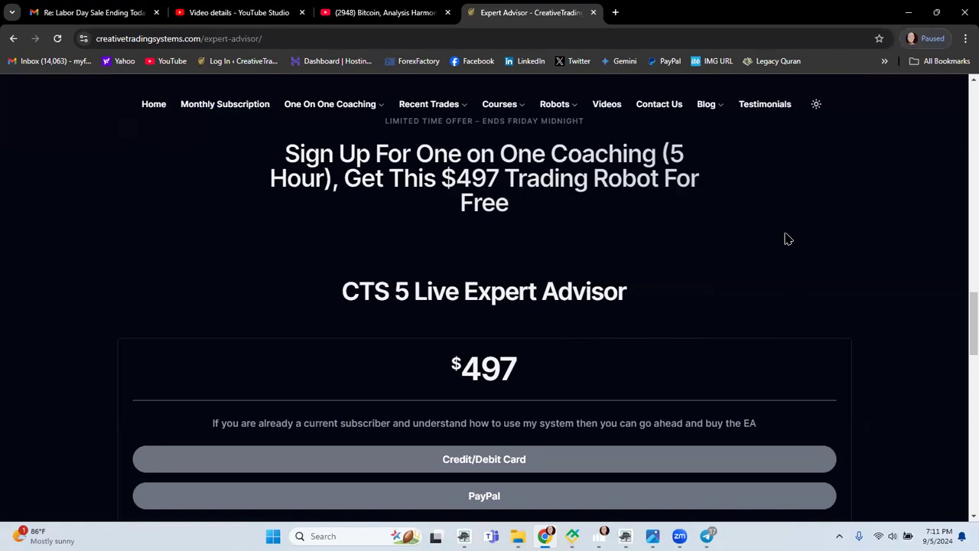
mouse_move(792, 236)
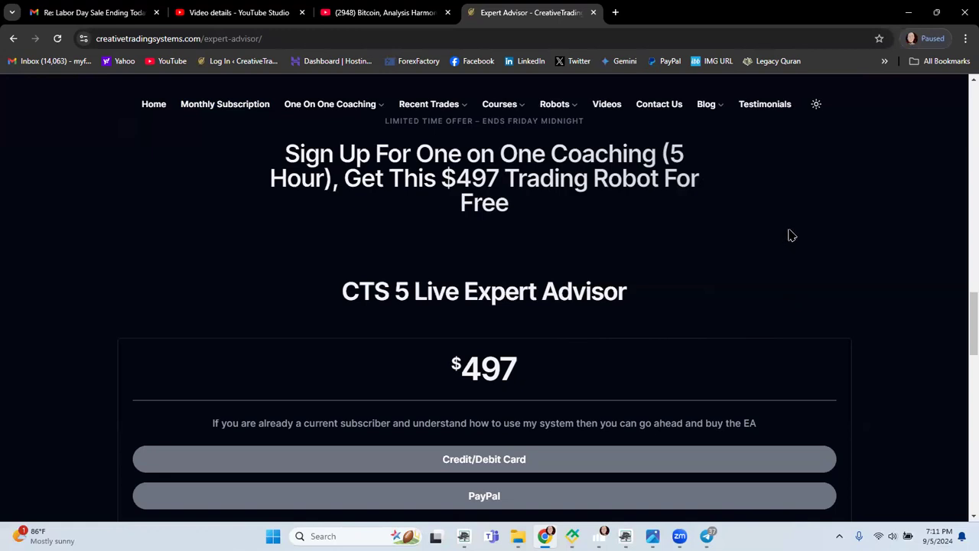
mouse_move(786, 248)
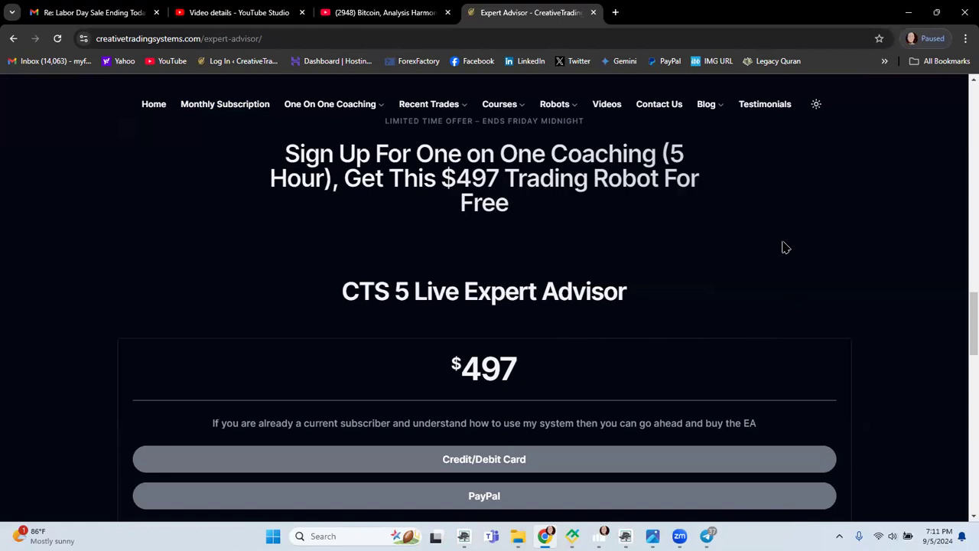
mouse_move(782, 257)
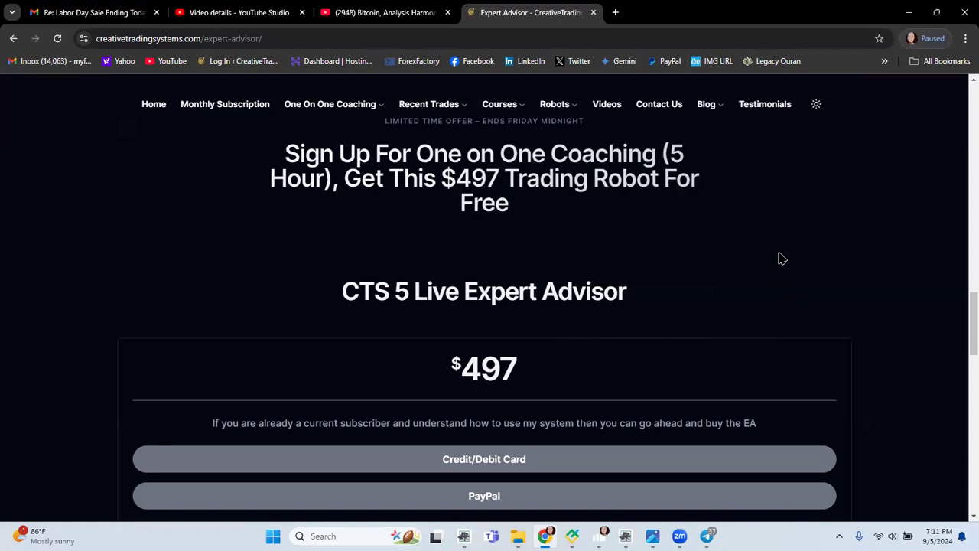
mouse_move(257, 290)
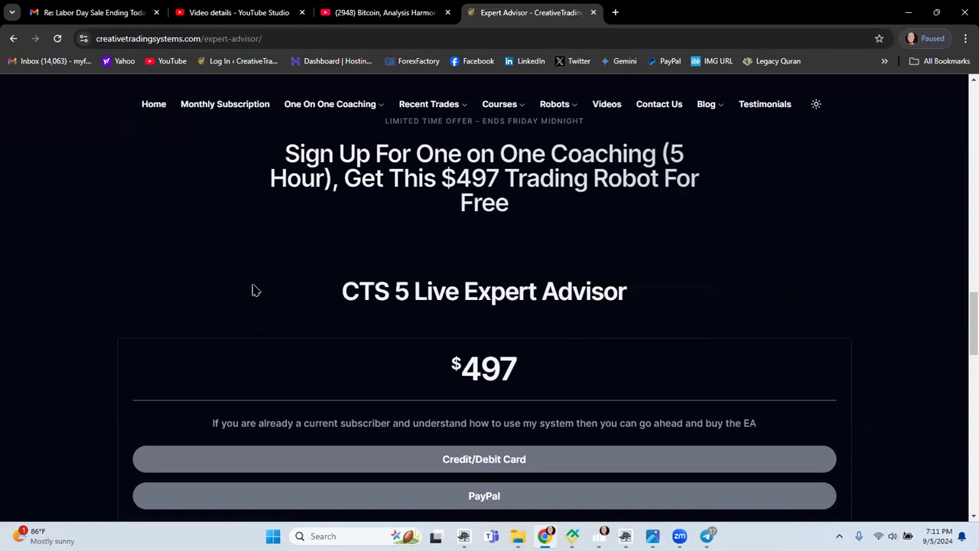
mouse_move(260, 291)
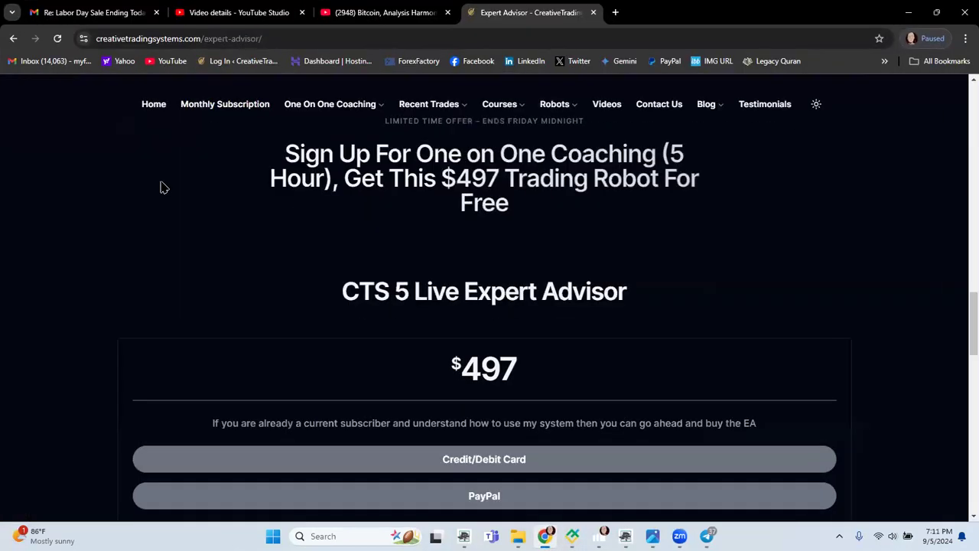
click(92, 12)
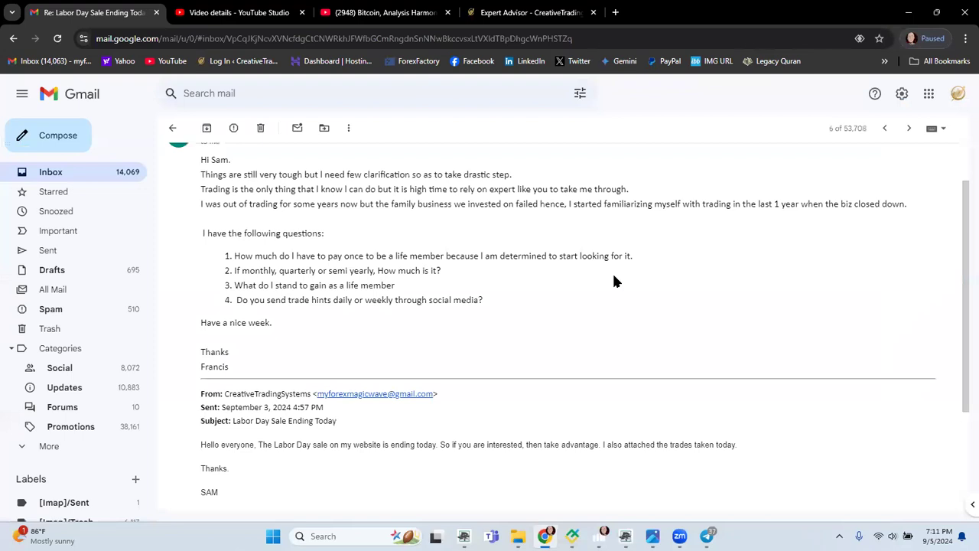
mouse_move(553, 267)
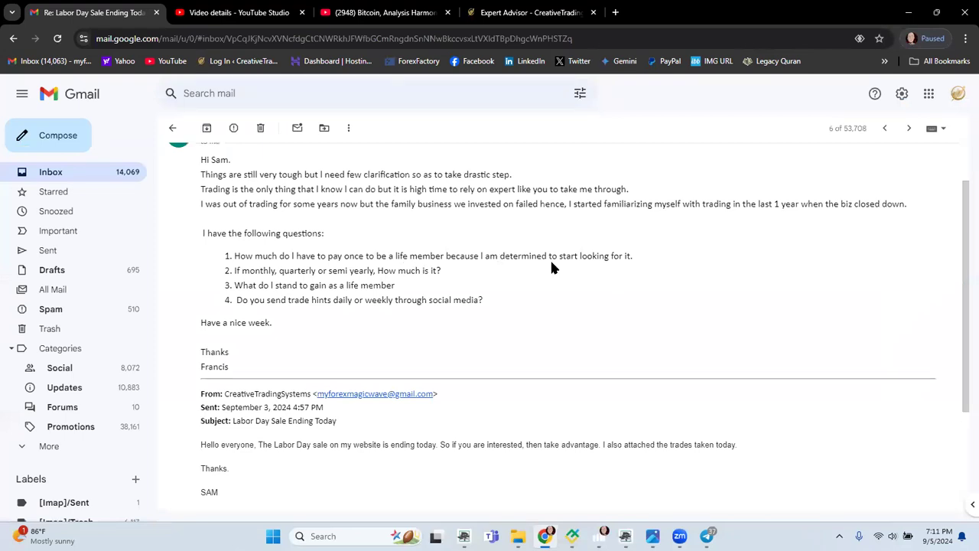
mouse_move(474, 279)
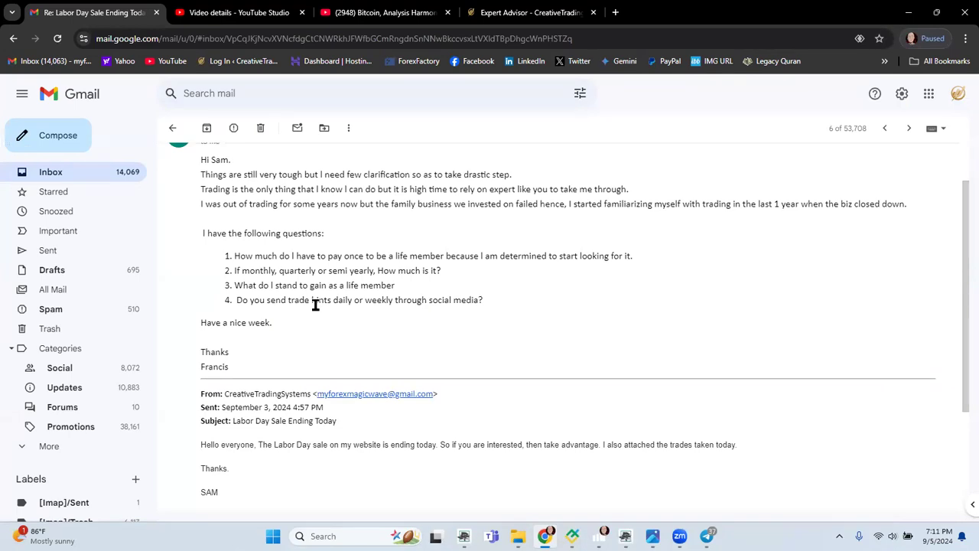
mouse_move(300, 315)
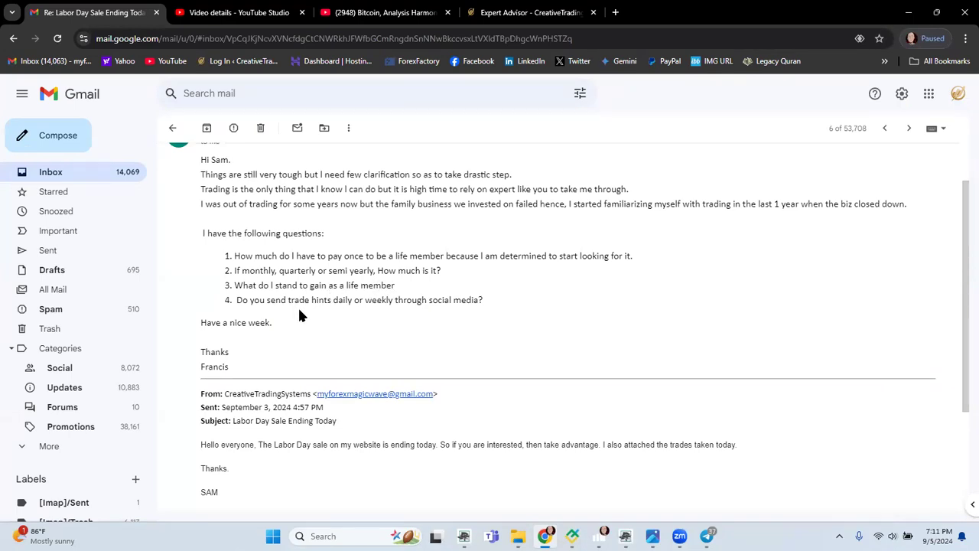
mouse_move(492, 317)
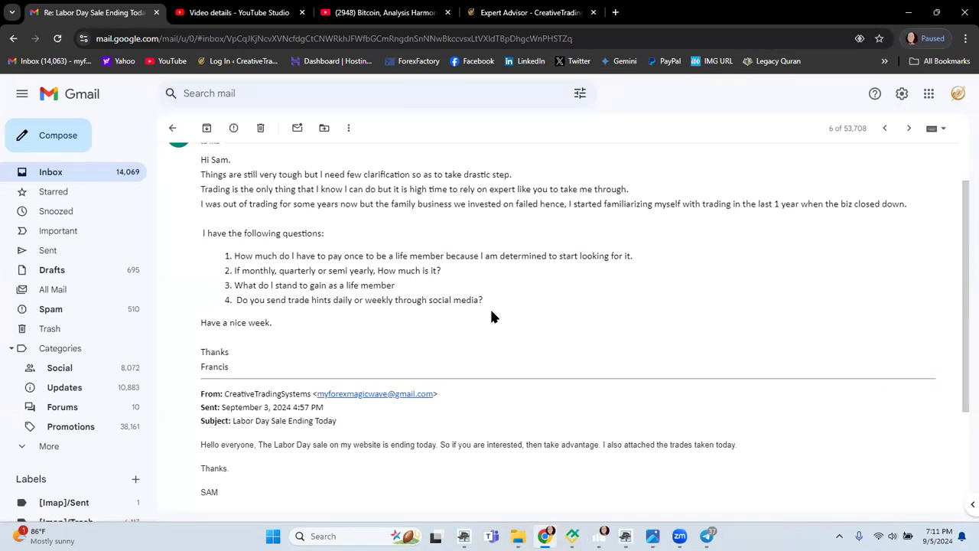
mouse_move(299, 313)
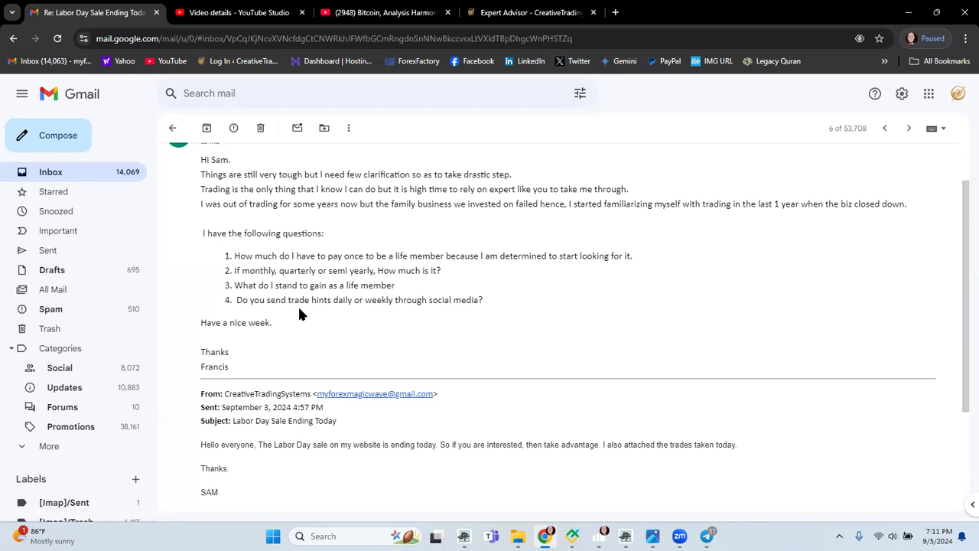
mouse_move(349, 317)
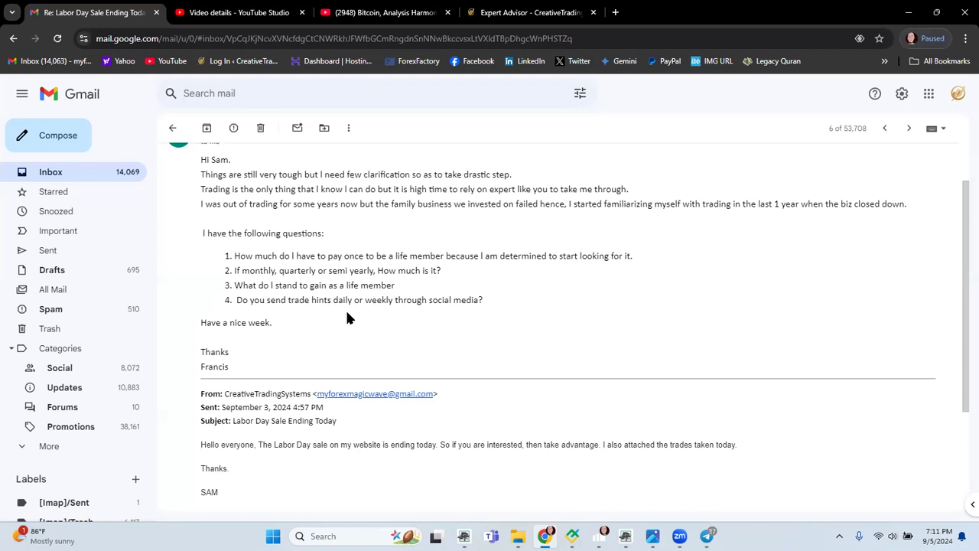
mouse_move(390, 313)
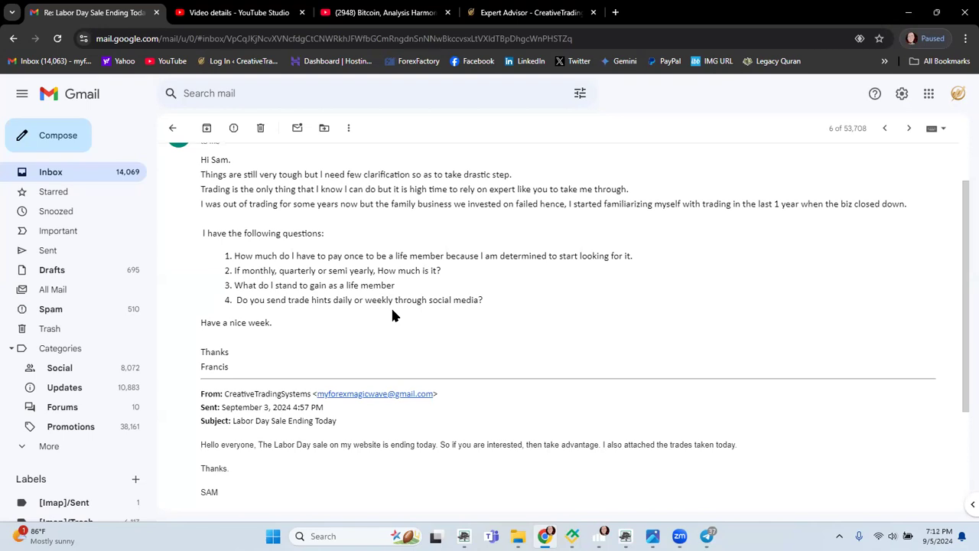
mouse_move(431, 315)
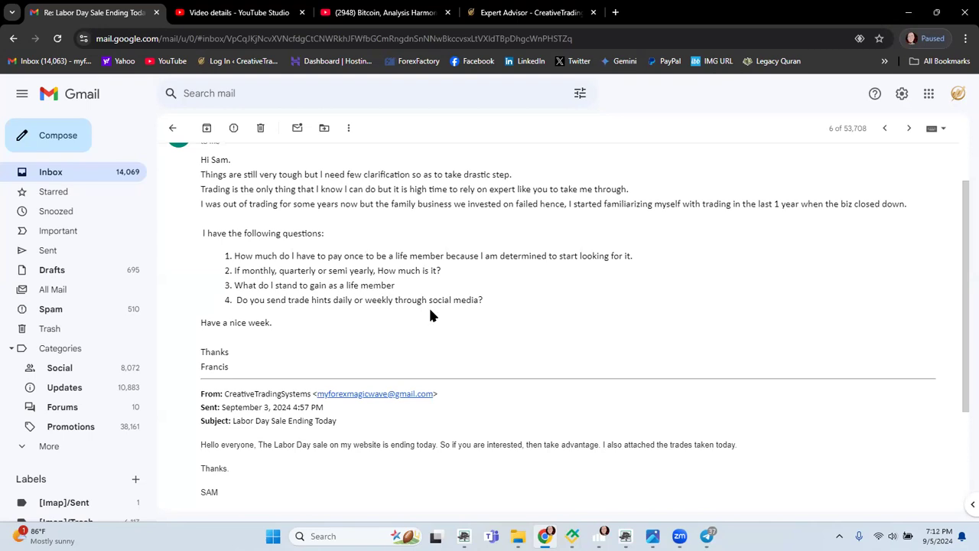
mouse_move(430, 300)
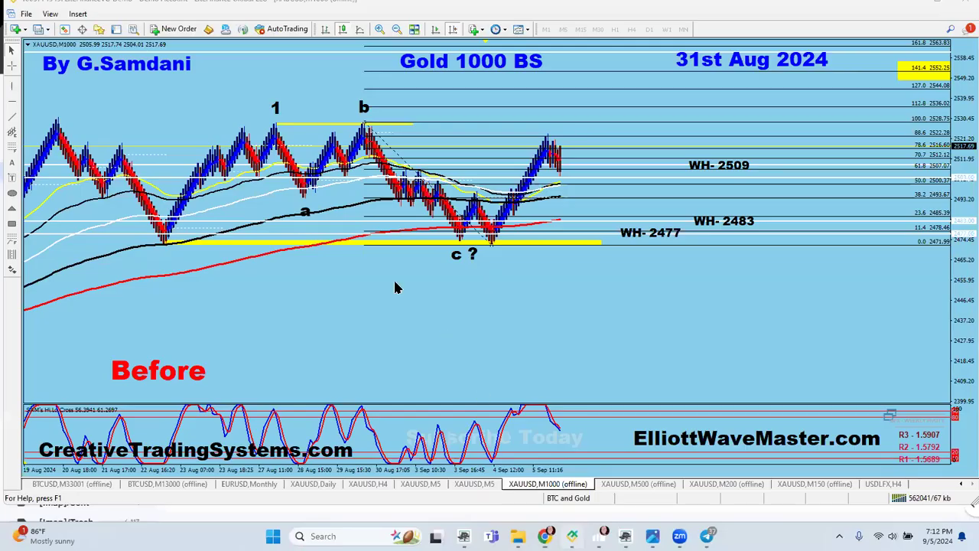
mouse_move(298, 158)
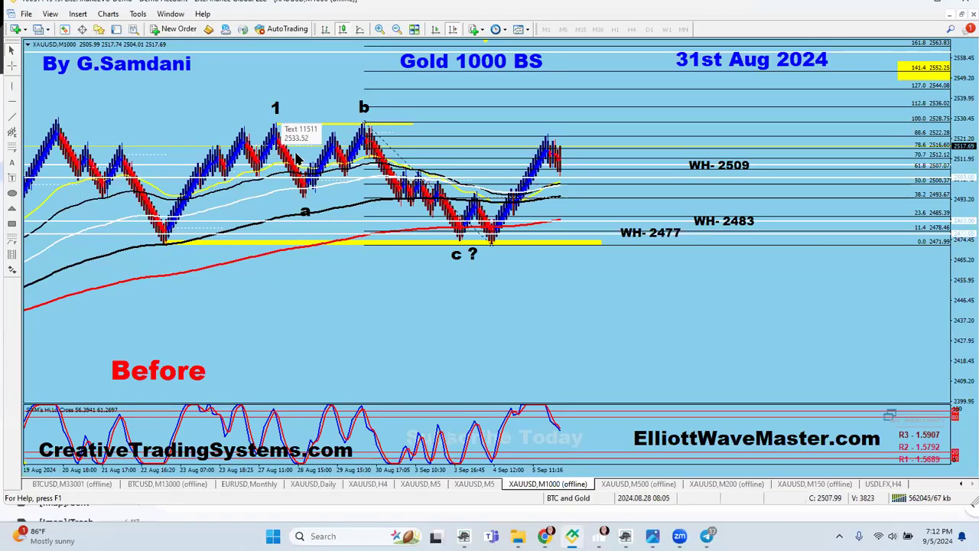
mouse_move(459, 252)
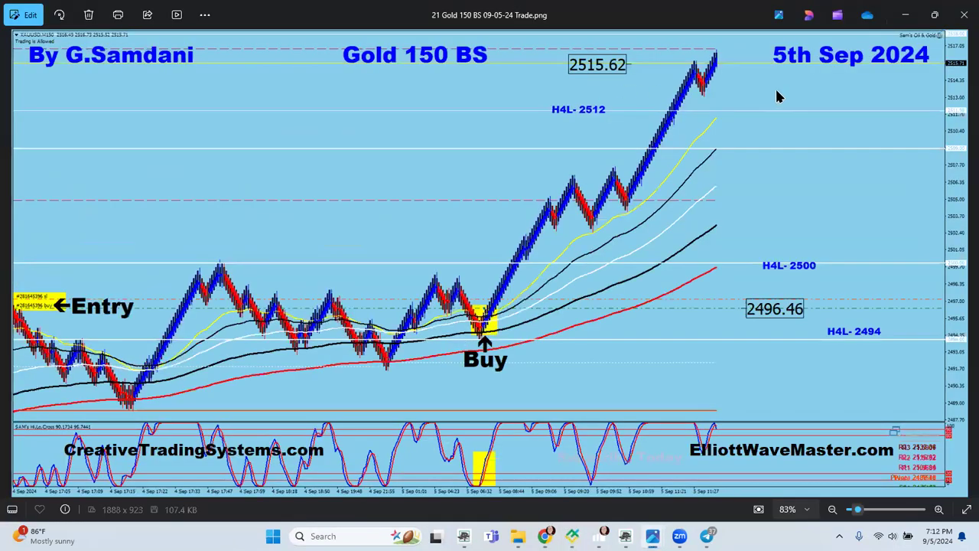
mouse_move(495, 309)
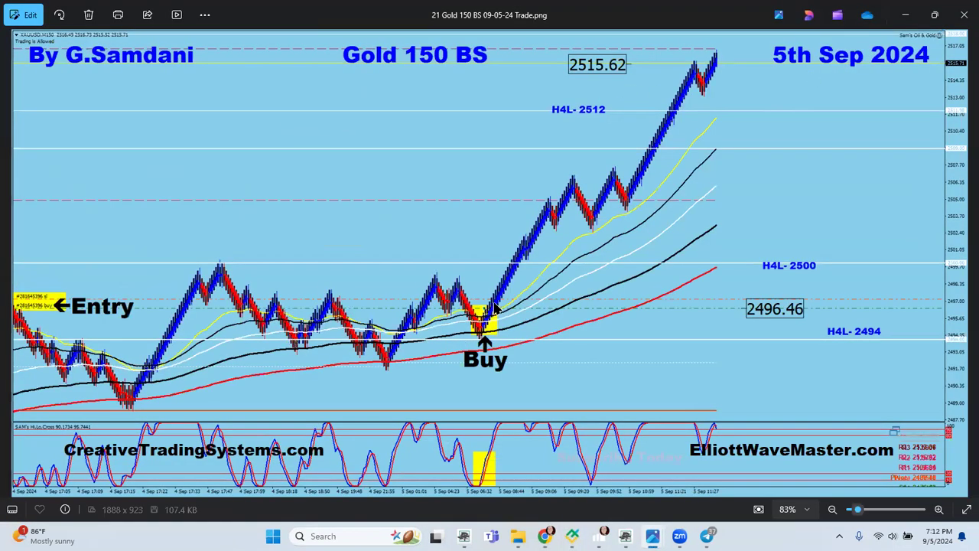
mouse_move(488, 315)
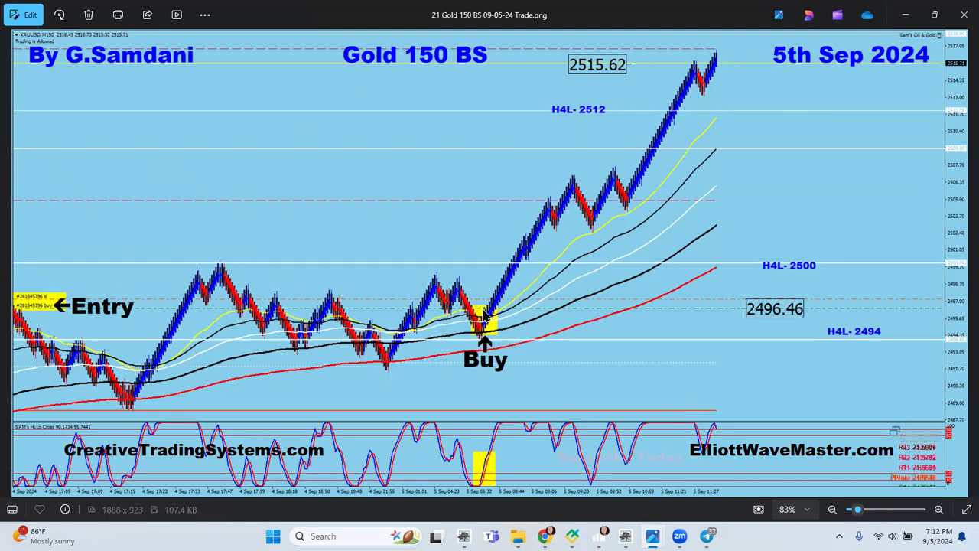
mouse_move(887, 64)
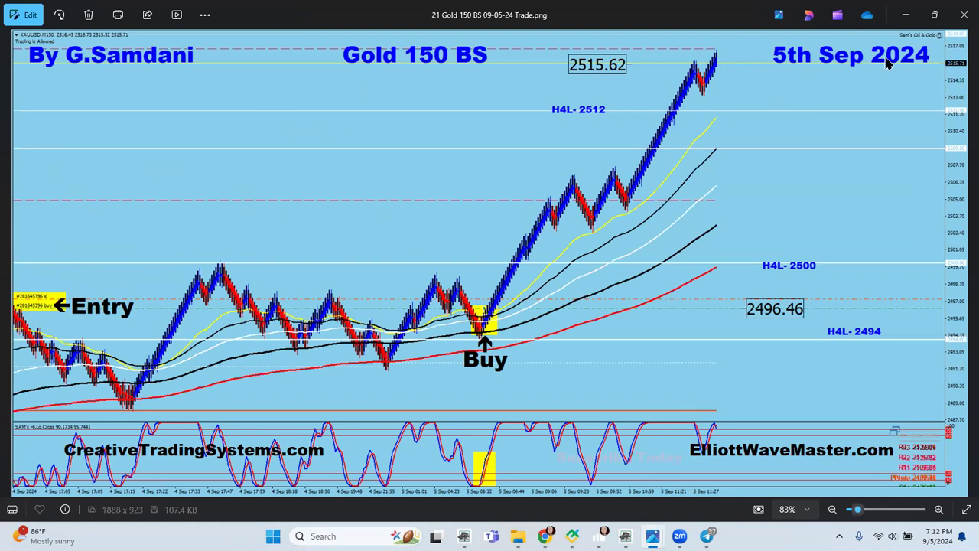
mouse_move(927, 46)
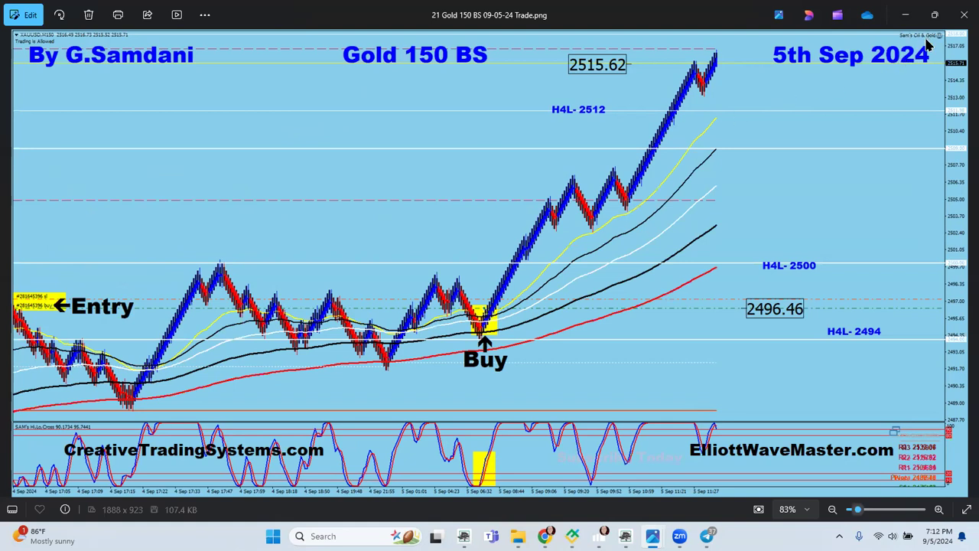
mouse_move(505, 325)
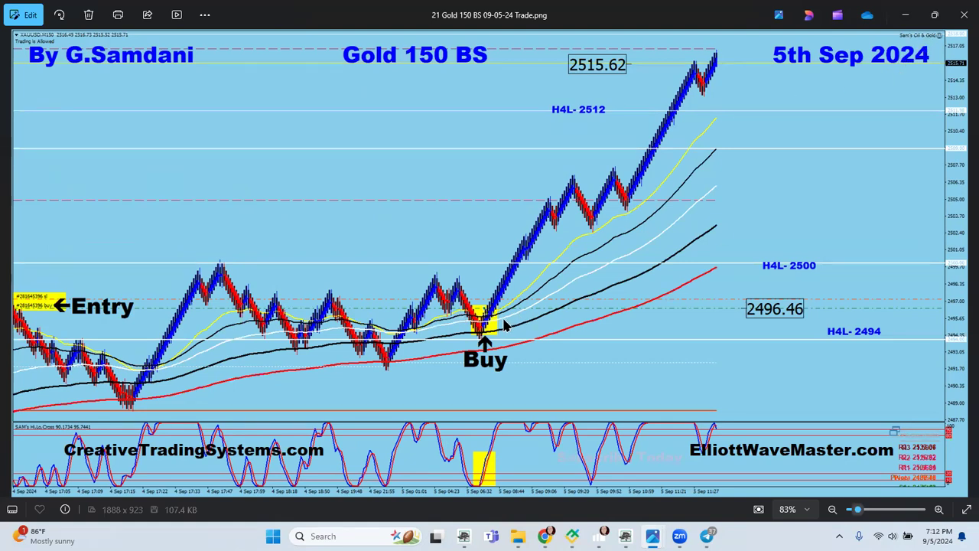
mouse_move(490, 348)
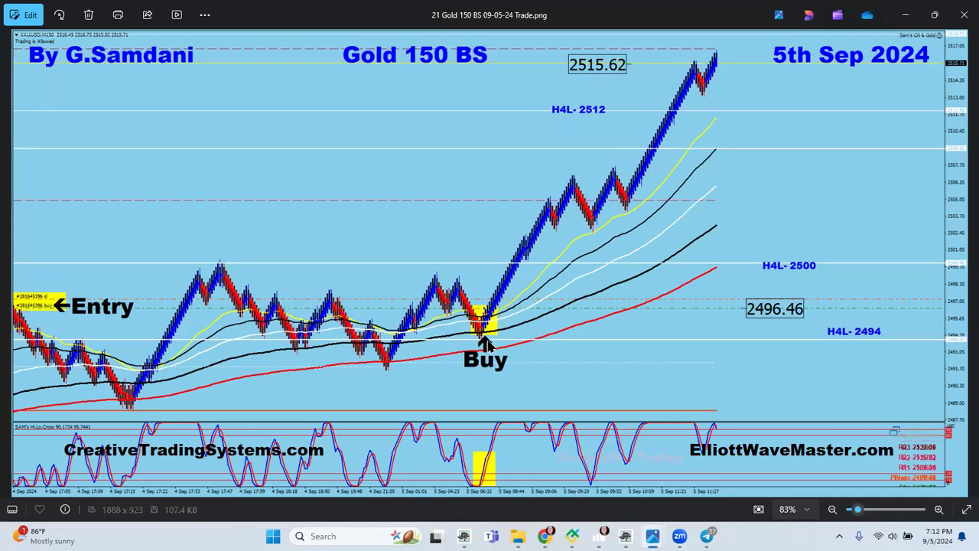
mouse_move(407, 260)
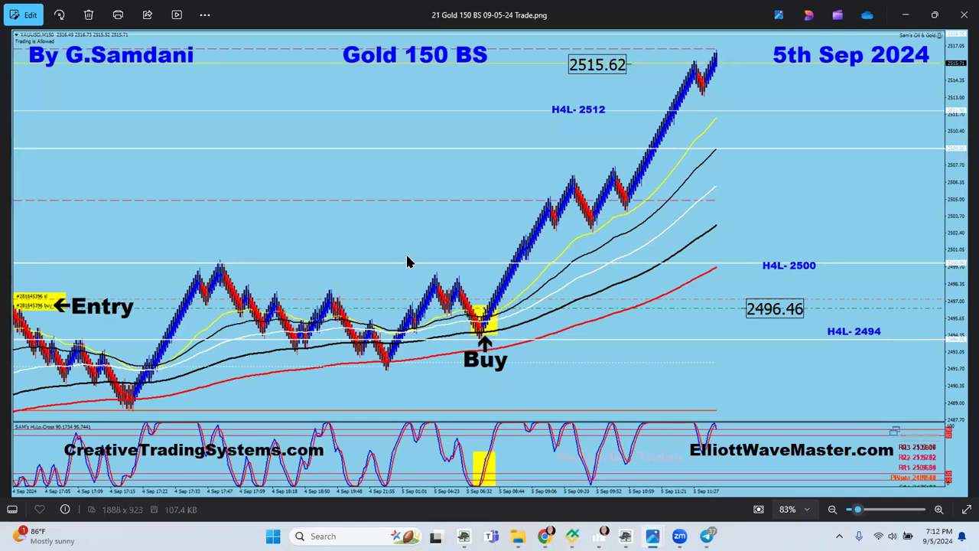
mouse_move(452, 273)
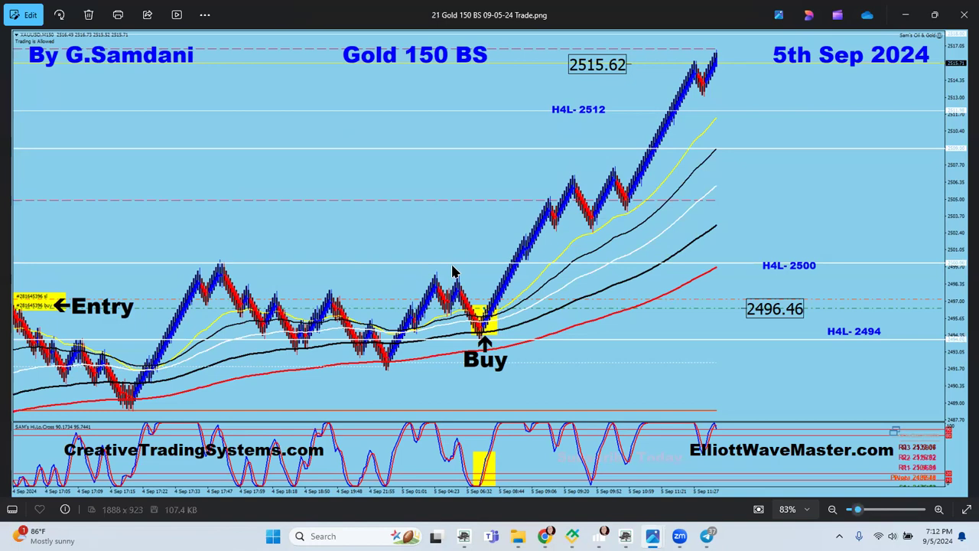
mouse_move(501, 367)
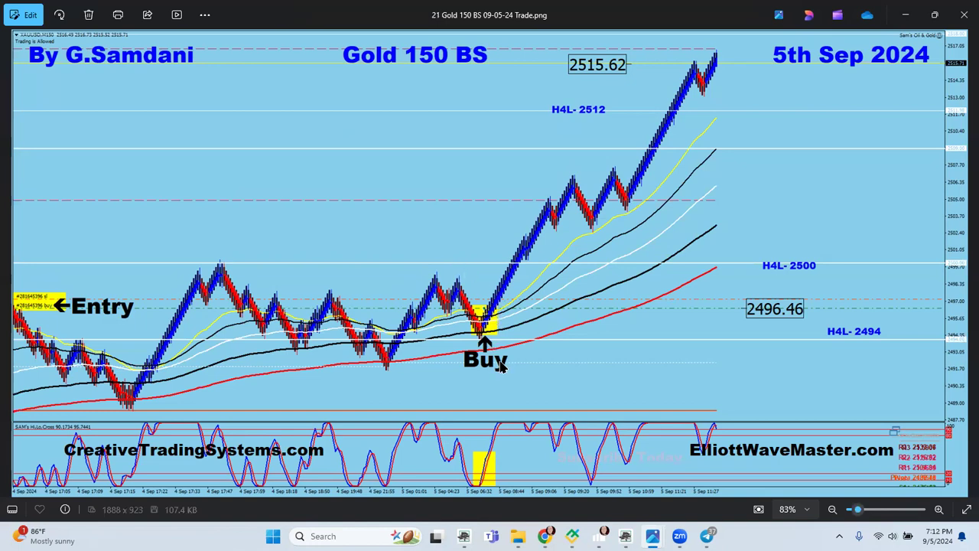
mouse_move(568, 375)
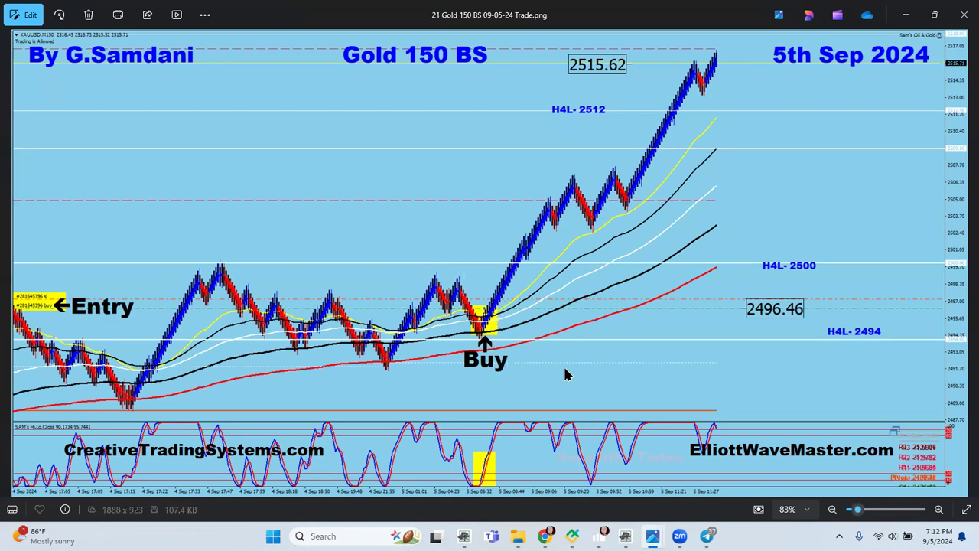
mouse_move(523, 327)
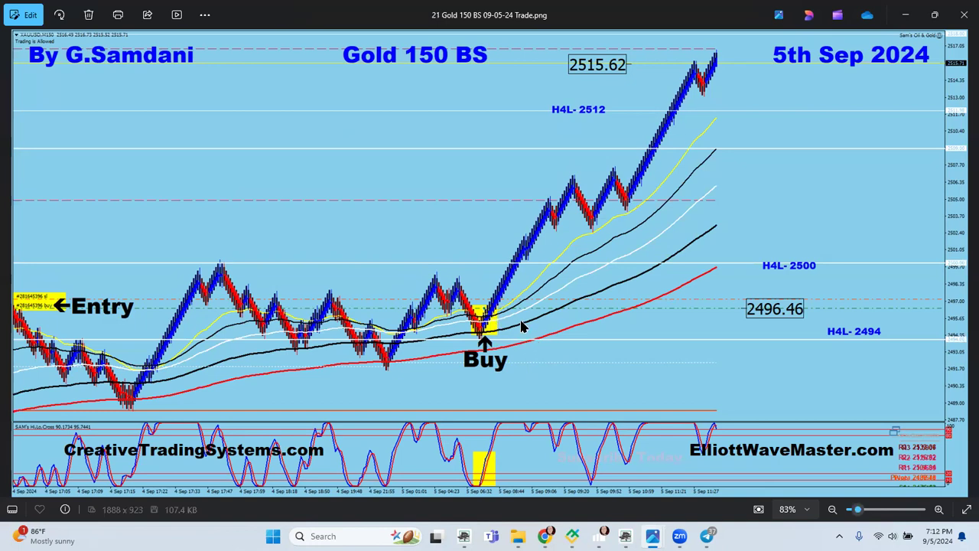
mouse_move(726, 110)
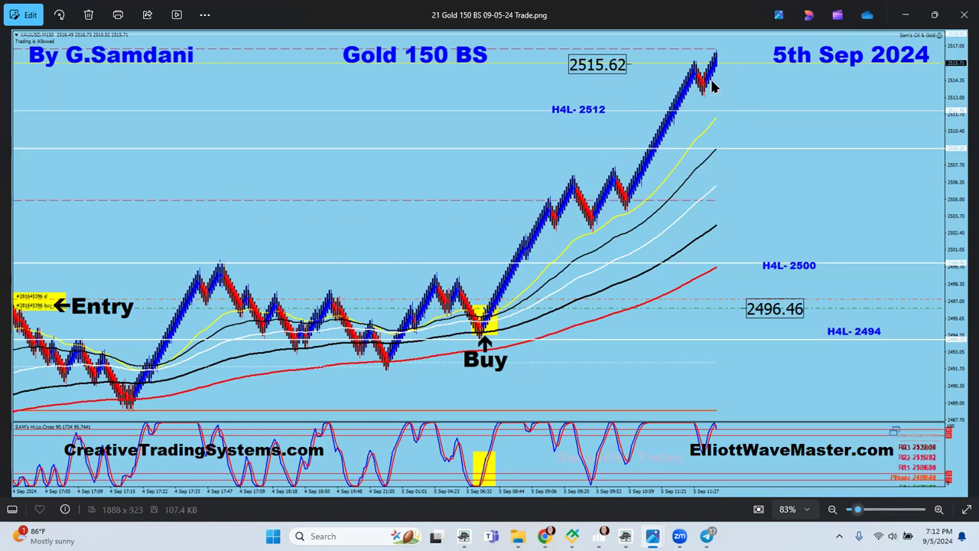
mouse_move(962, 286)
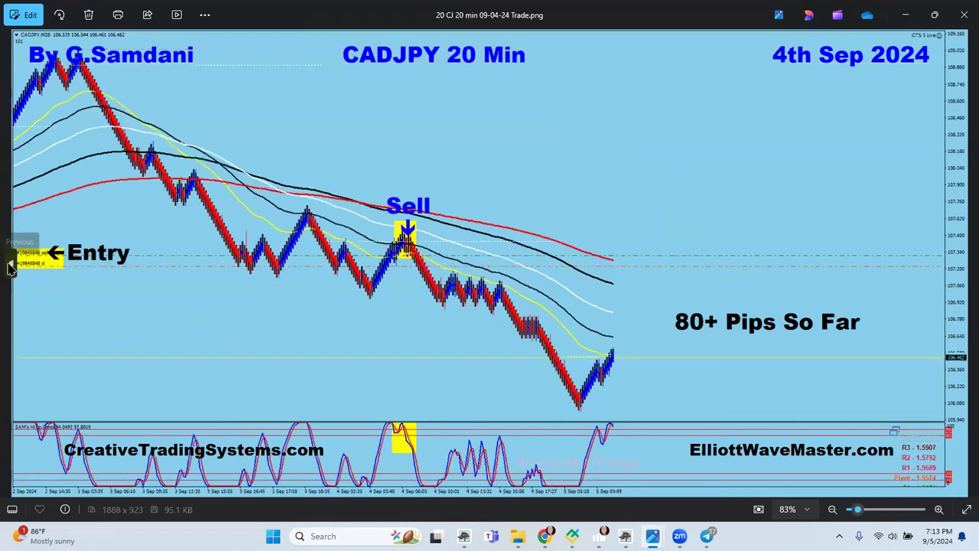
click(13, 263)
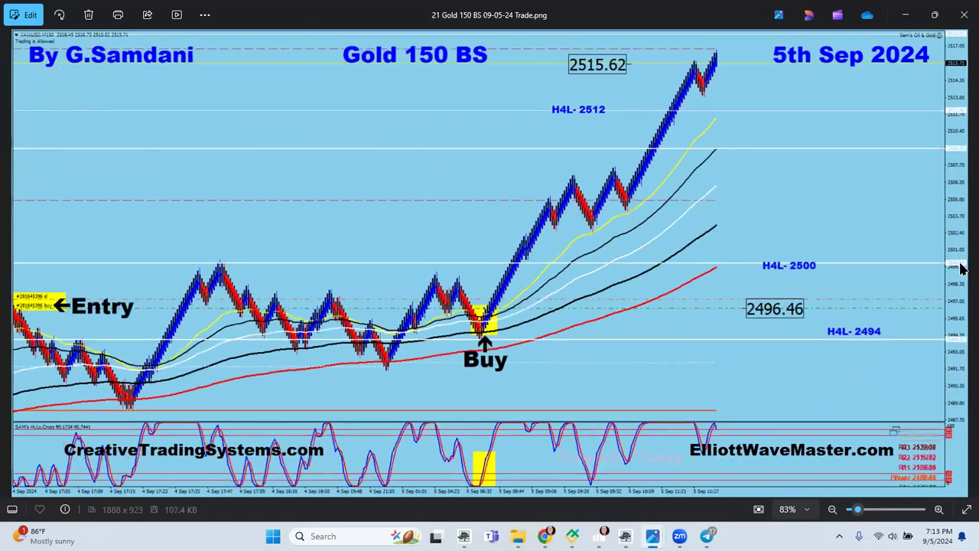
mouse_move(340, 324)
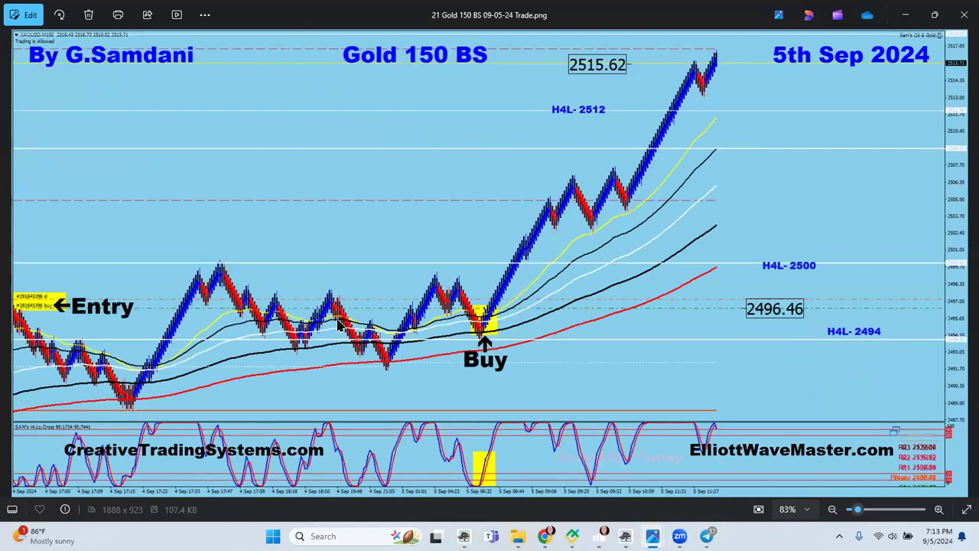
mouse_move(558, 316)
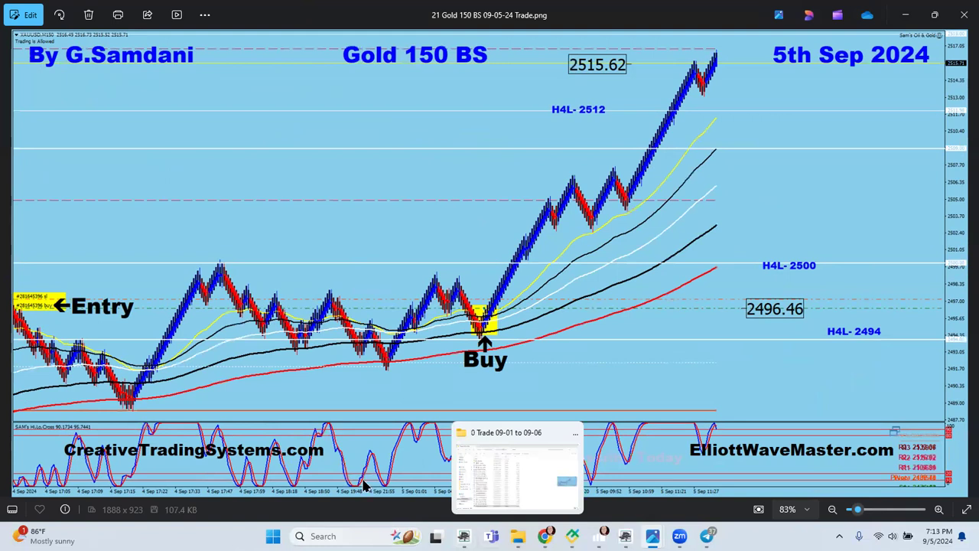
mouse_move(446, 149)
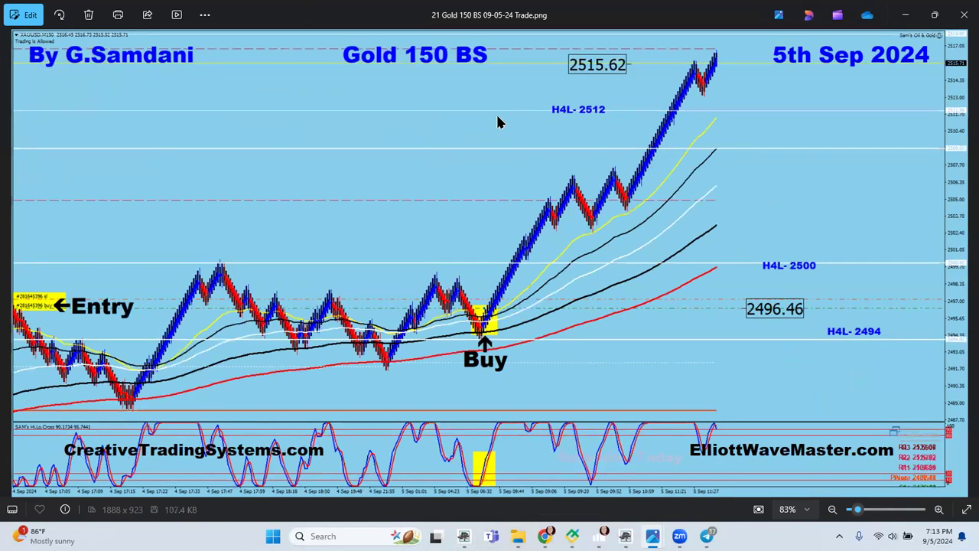
mouse_move(440, 38)
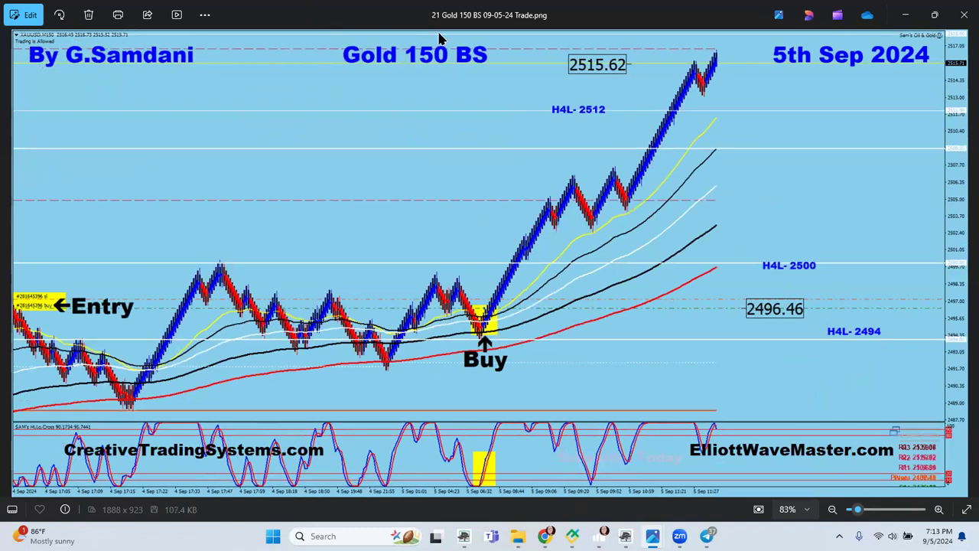